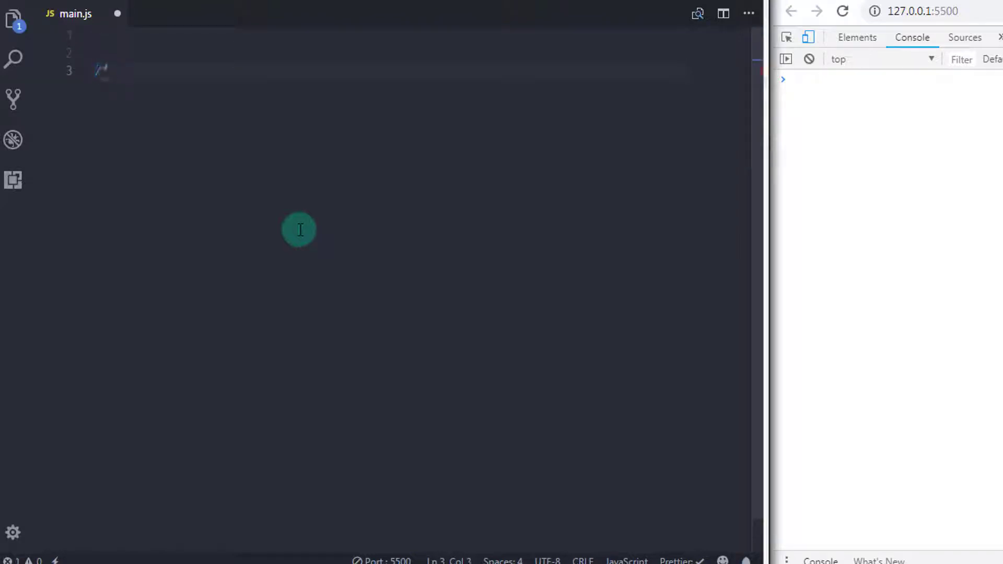
# Step: Add /** Jump Statements */ and /** continue */ heading comments and a // Syntax line
pyautogui.write('*')
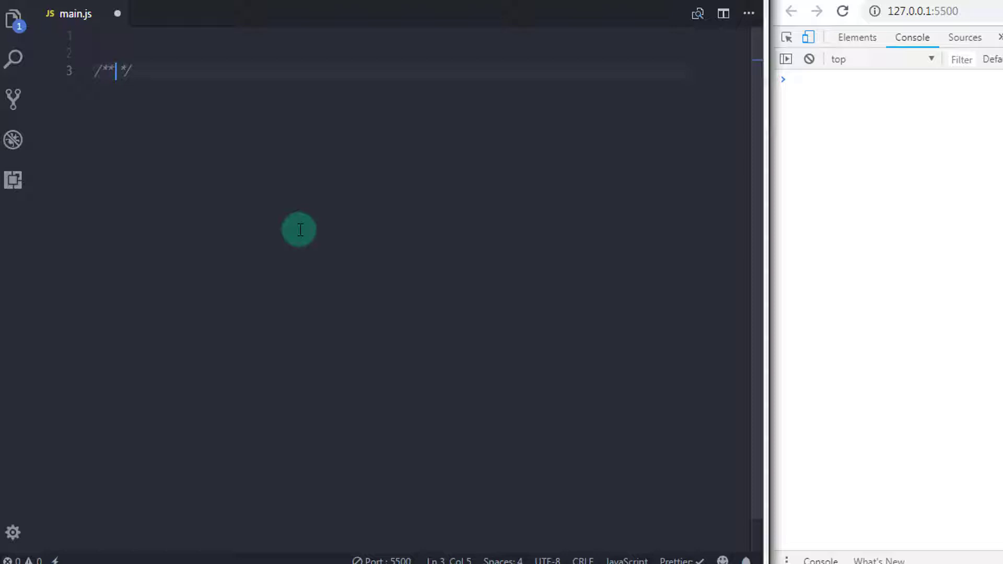
pyautogui.write('jump')
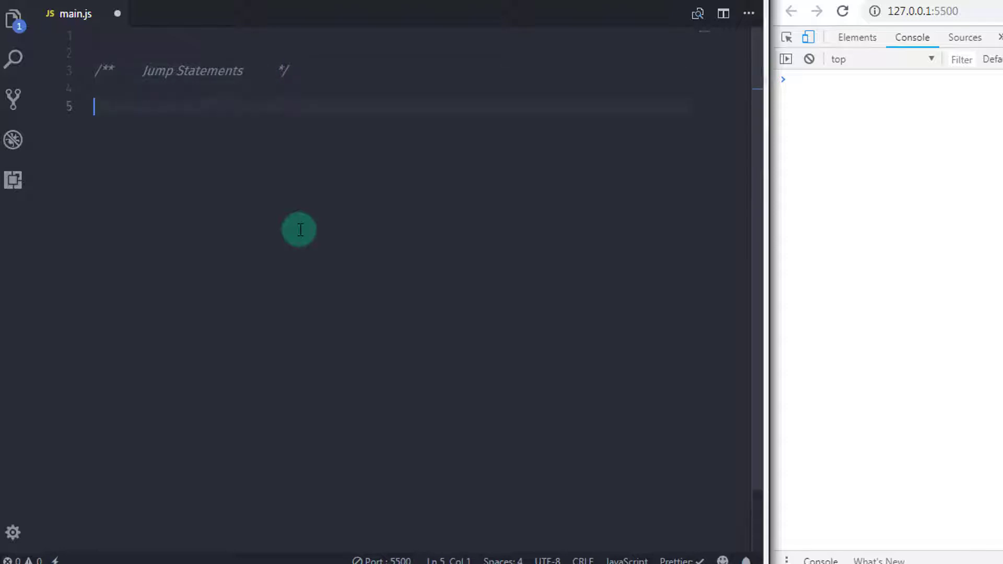
pyautogui.write('/&')
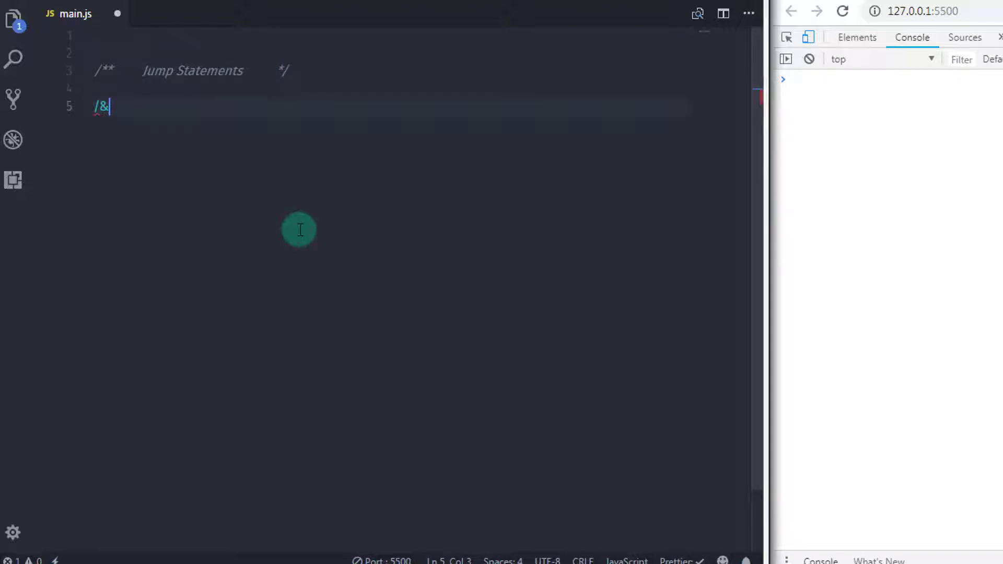
pyautogui.write('**')
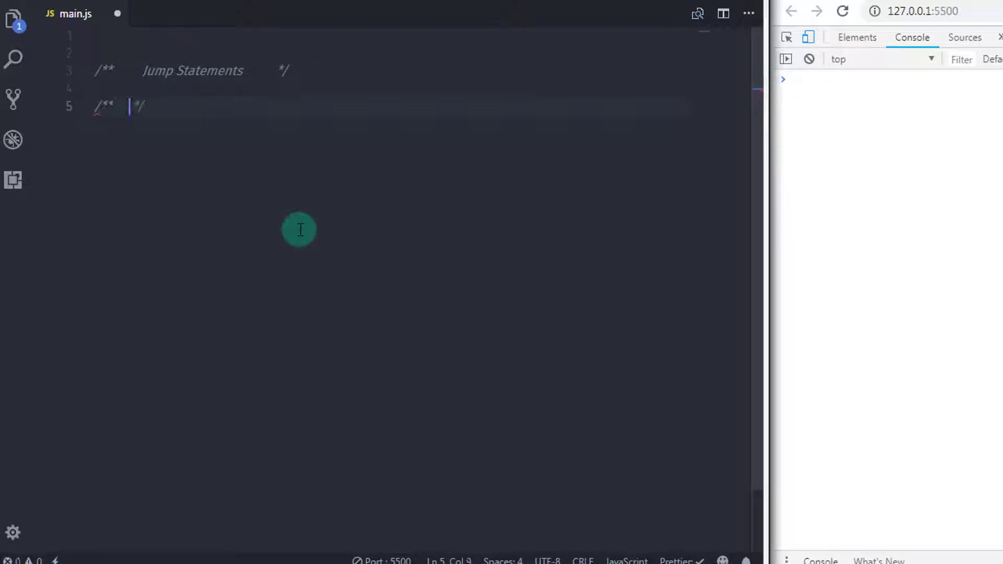
pyautogui.write('continue')
pyautogui.write('//')
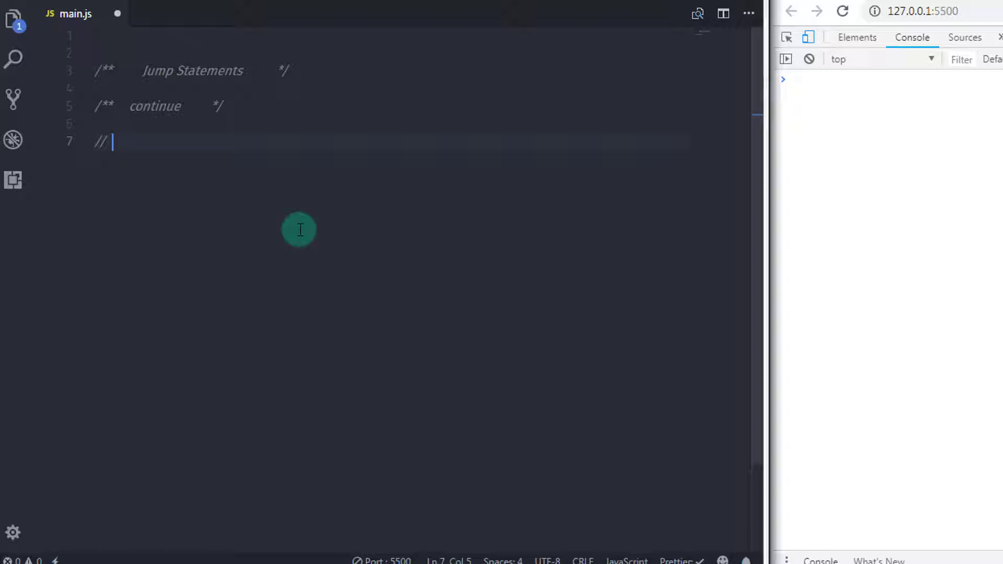
pyautogui.write('Syntax')
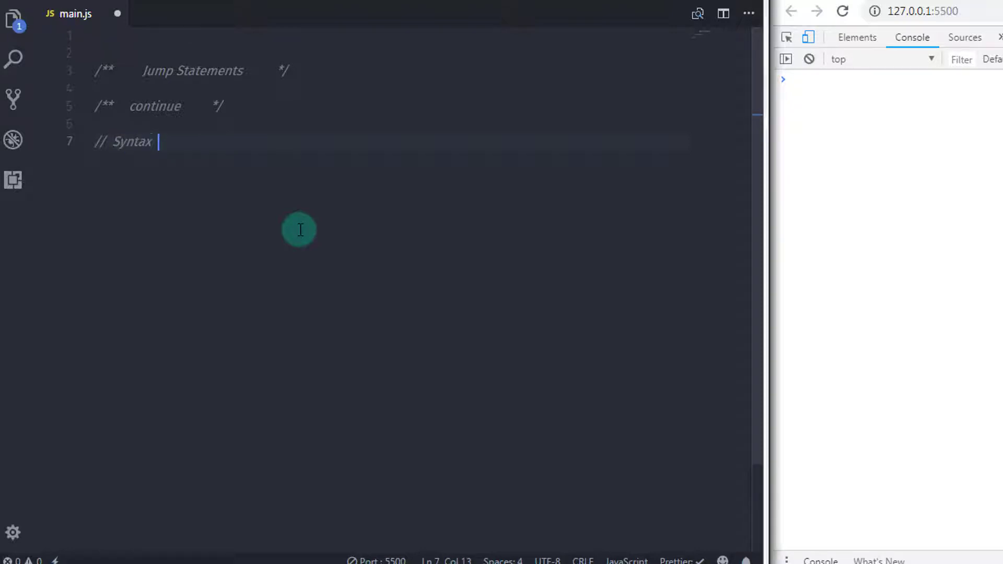
# Step: Write `continue;` and `continue labelname;` with a labeled-statement comment, then // For example
pyautogui.press('Enter')
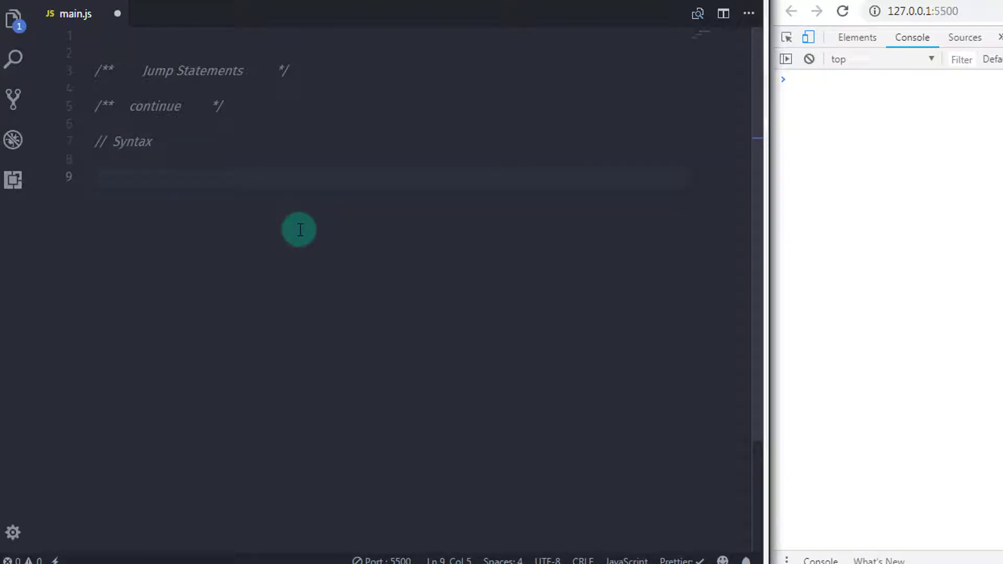
pyautogui.write('continue;')
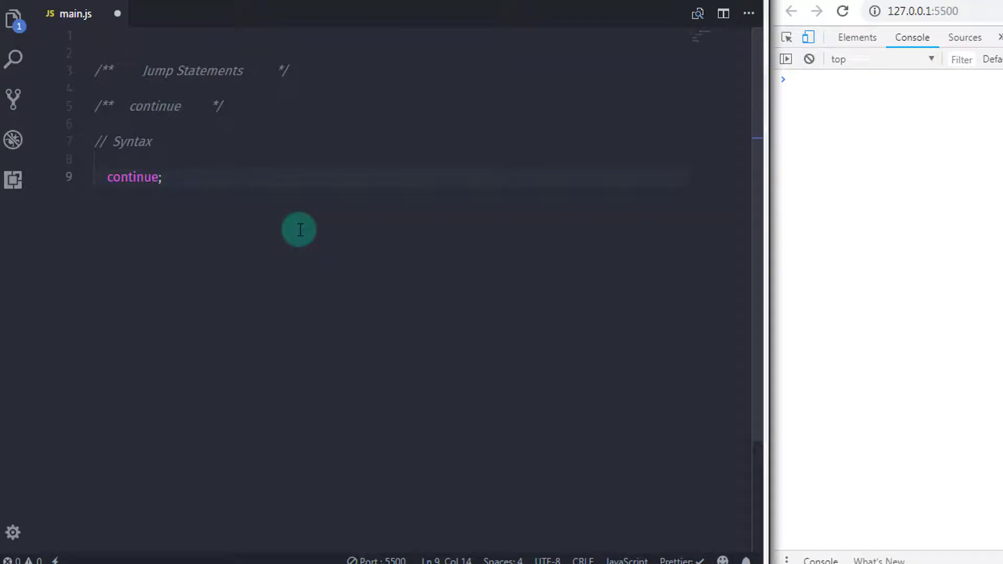
pyautogui.write('// contine')
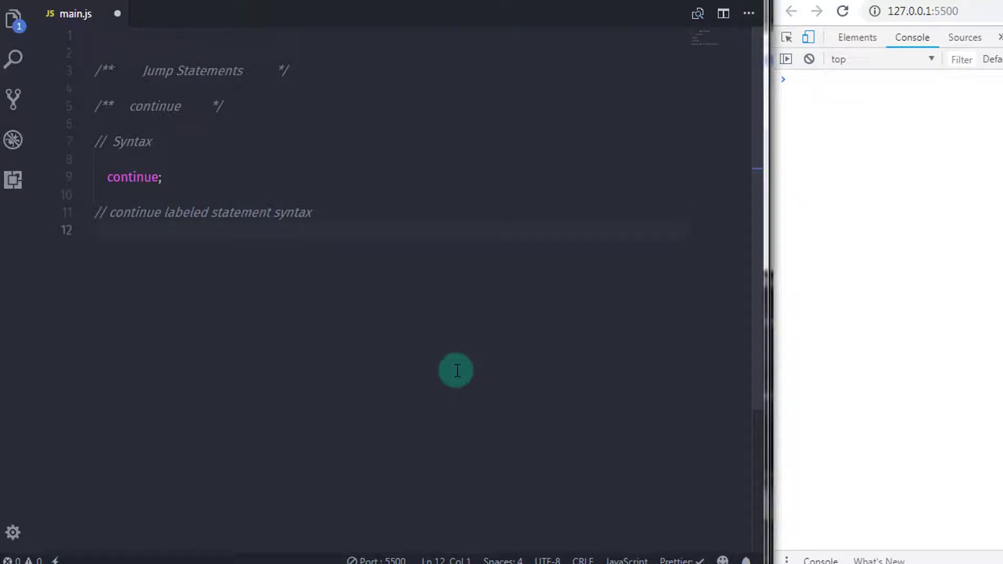
pyautogui.write('continue')
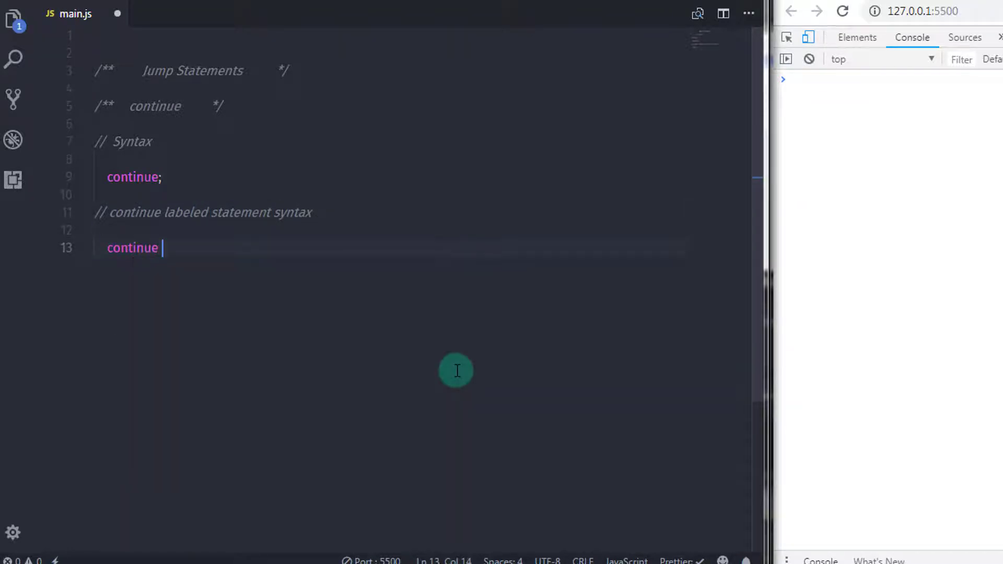
pyautogui.write('labelname;')
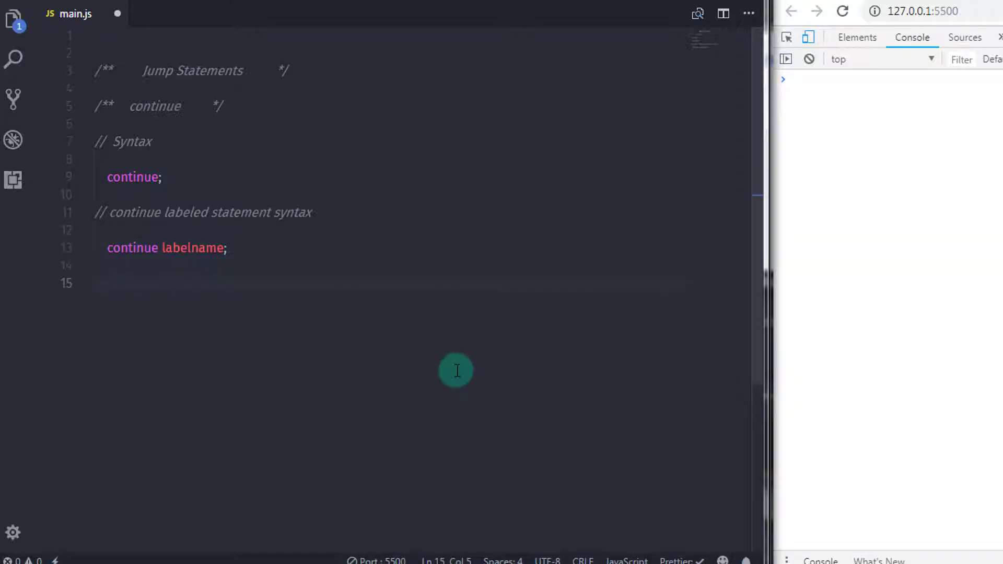
pyautogui.write('// A')
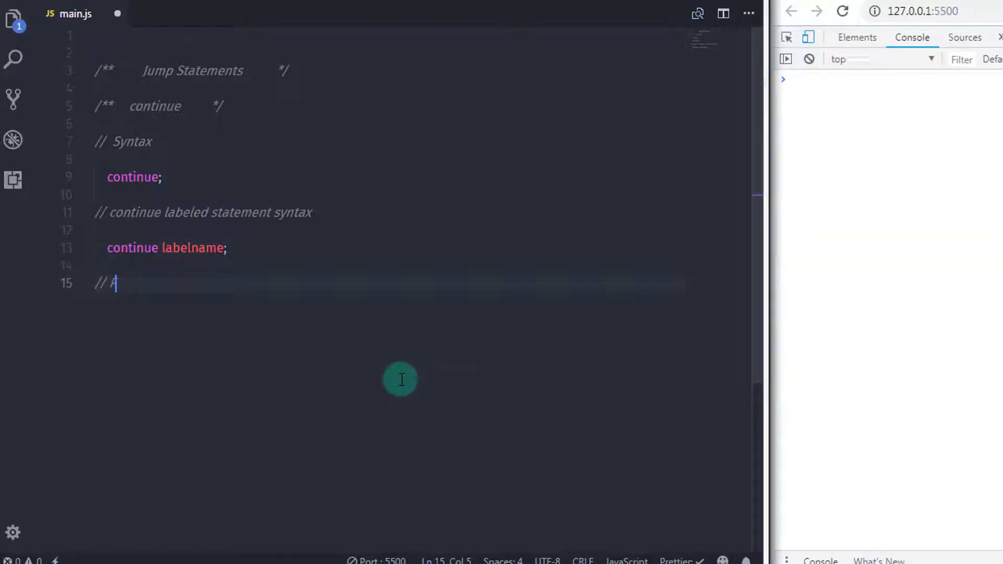
pyautogui.write('For example,')
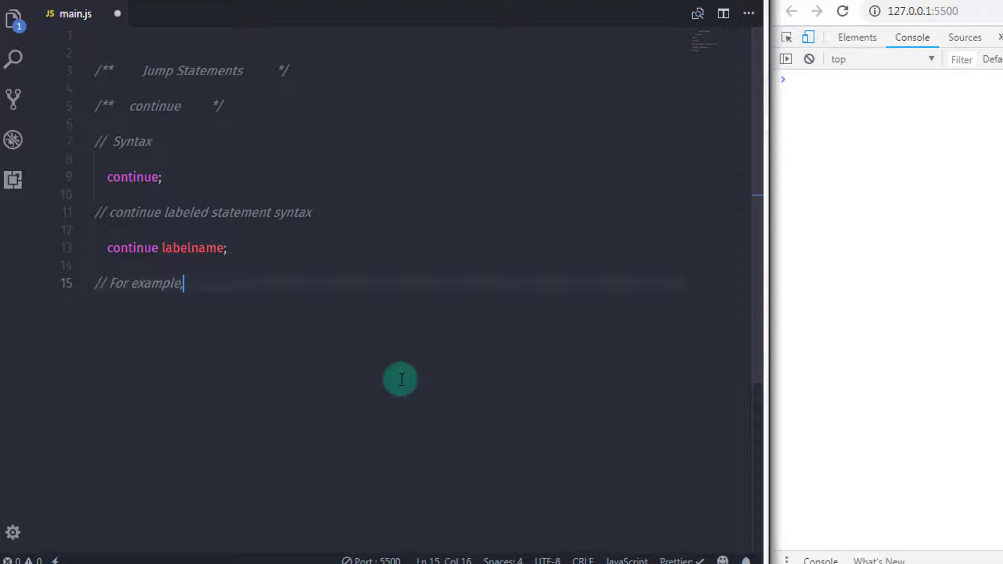
pyautogui.press('Enter')
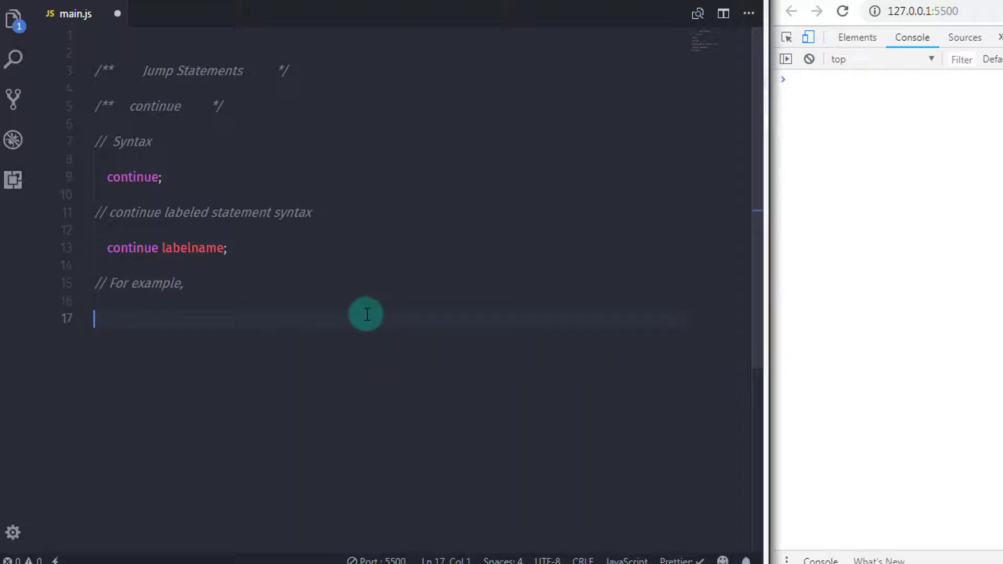
# Step: Declare `let x = 0;` under a // declare a variable comment and begin a while line
pyautogui.write('// decla')
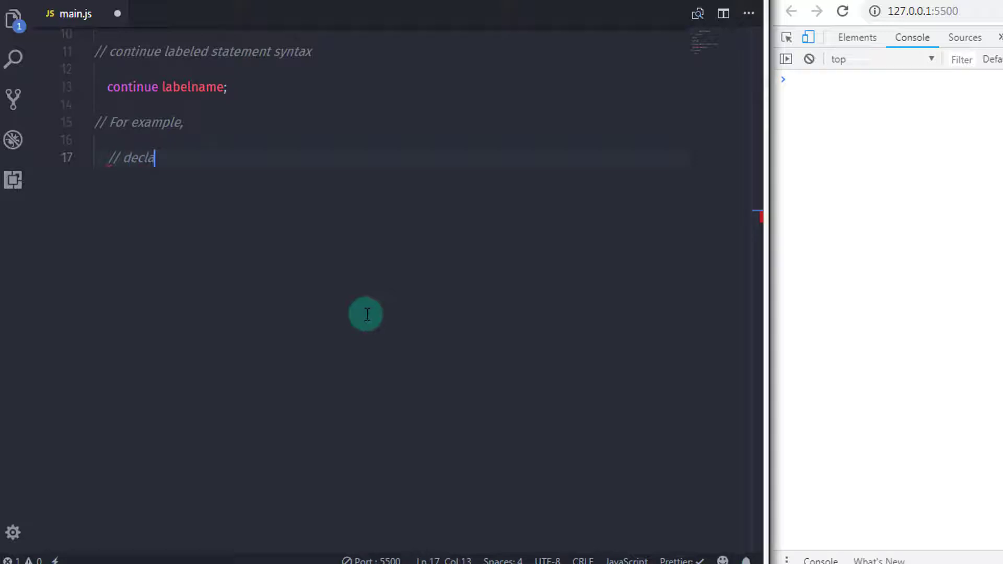
pyautogui.write('re a va')
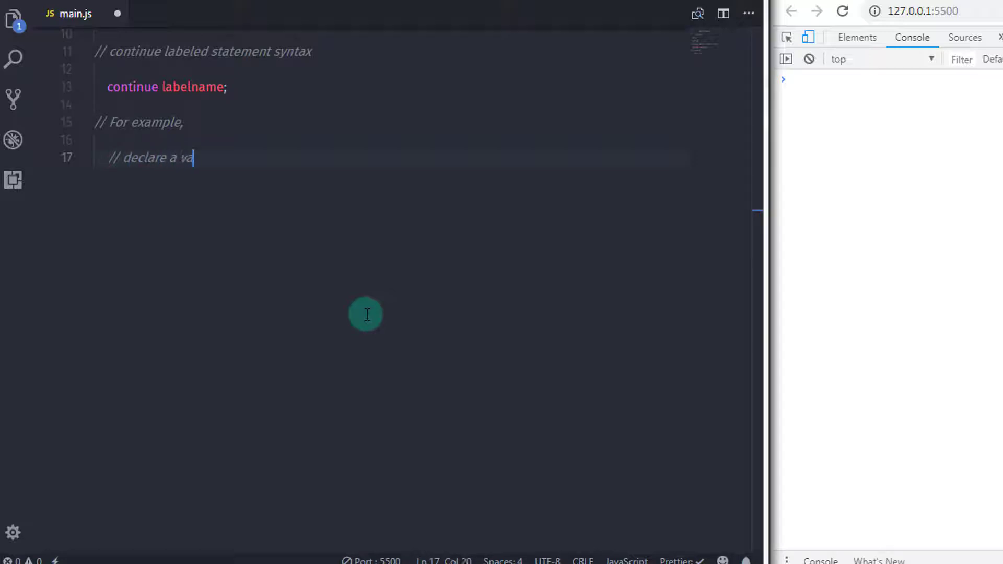
pyautogui.write('riable')
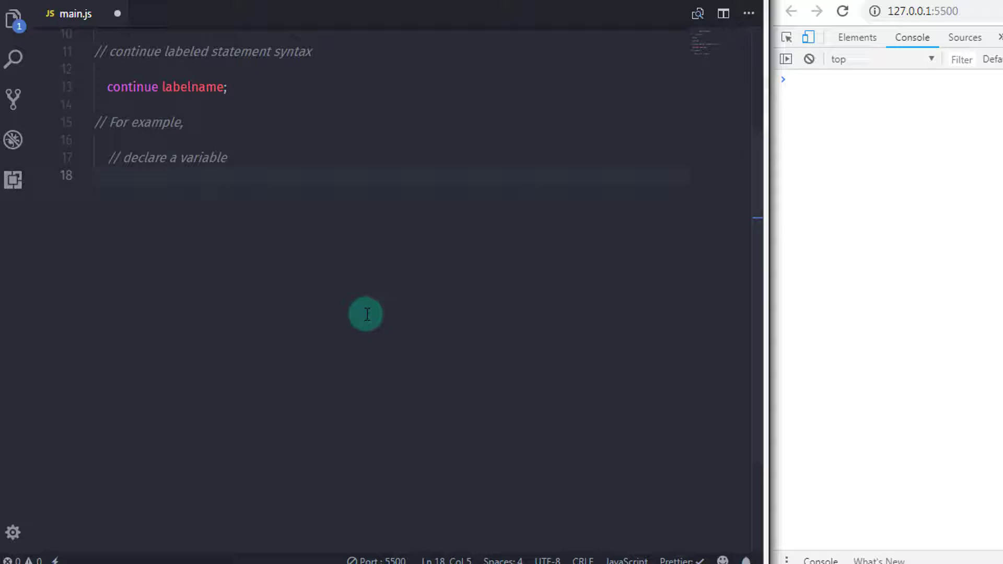
pyautogui.write('let')
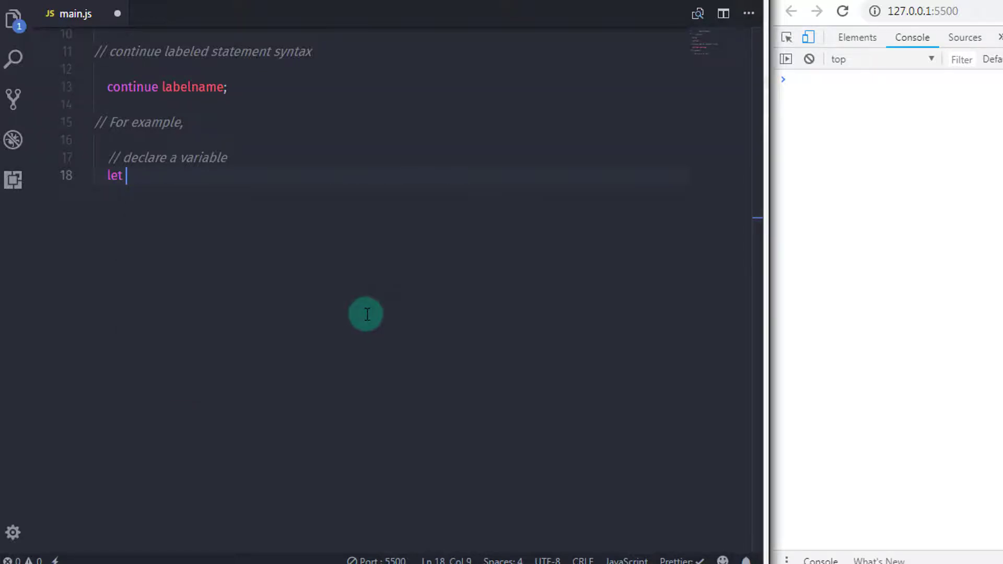
pyautogui.write('x')
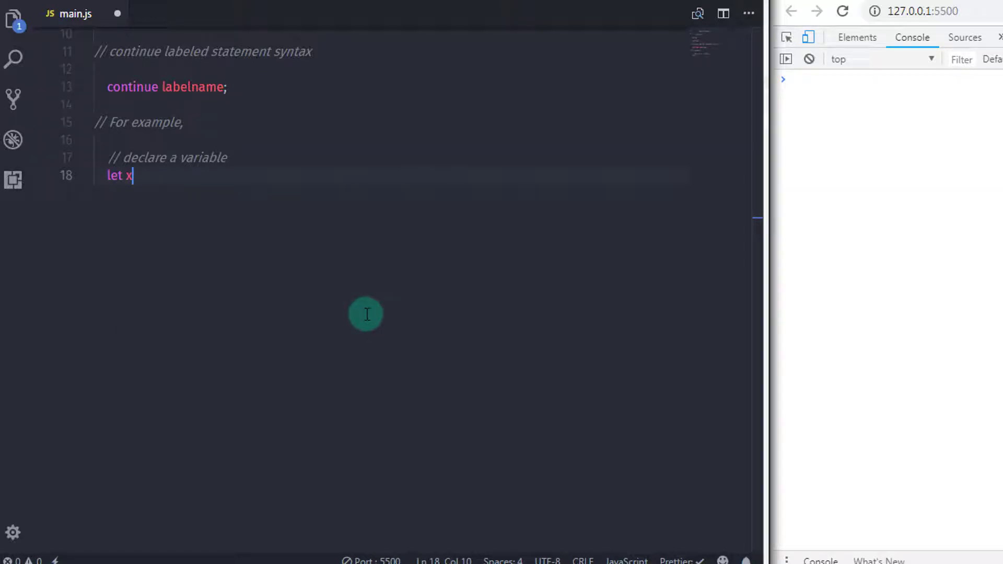
pyautogui.write('= 0;')
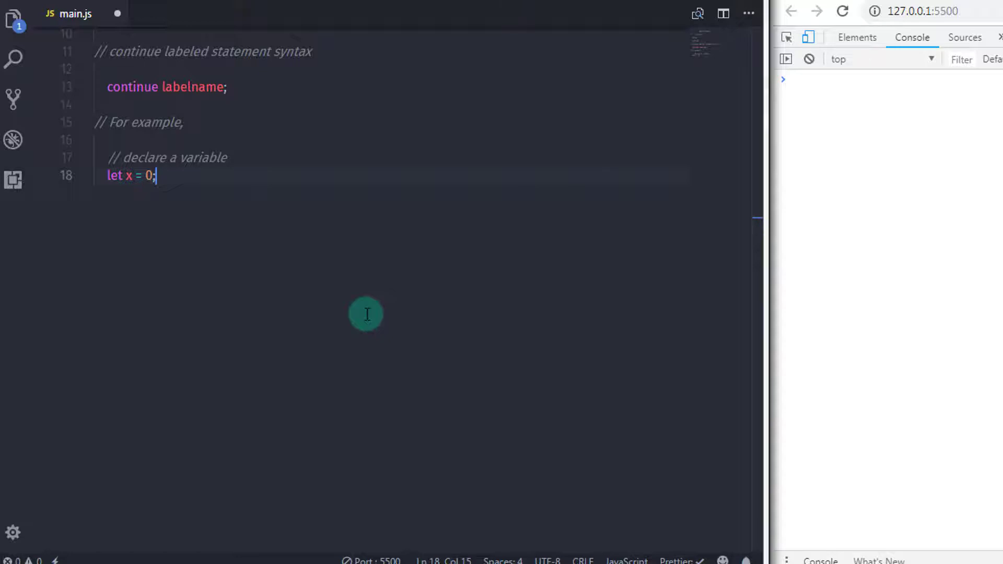
pyautogui.press('Enter')
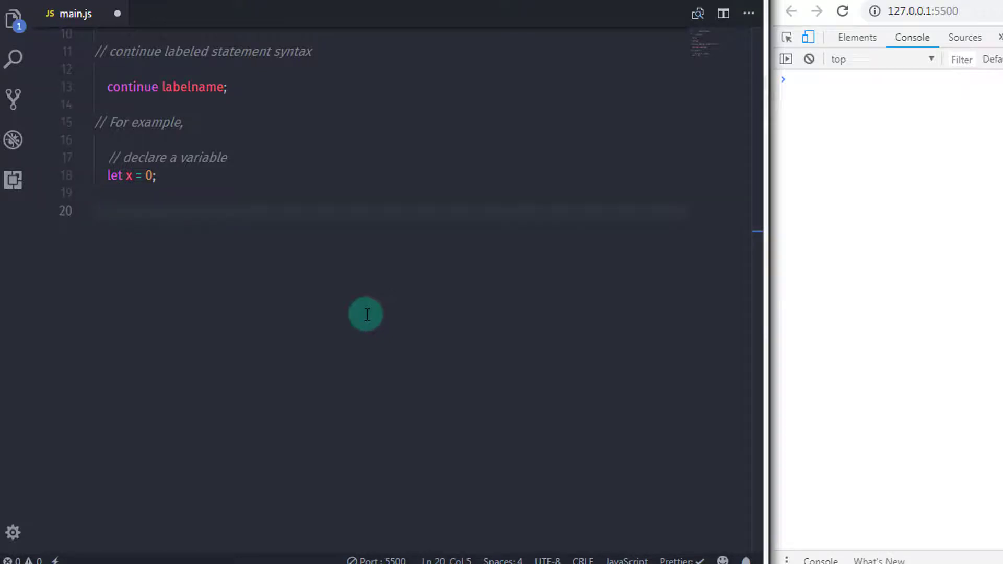
pyautogui.write('while')
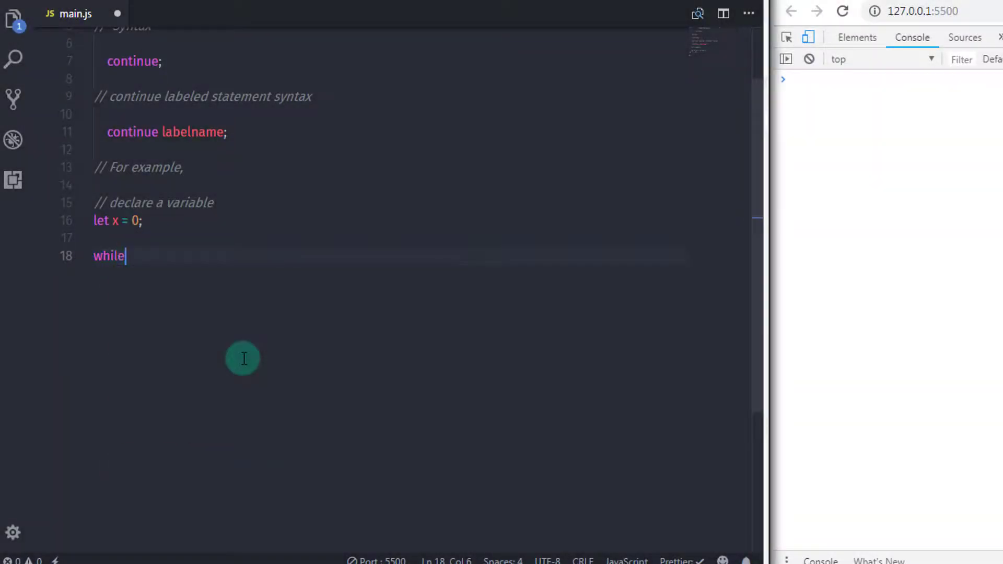
# Step: Complete the loop header as `while (x < 10) {` with a new body line
pyautogui.write('()')
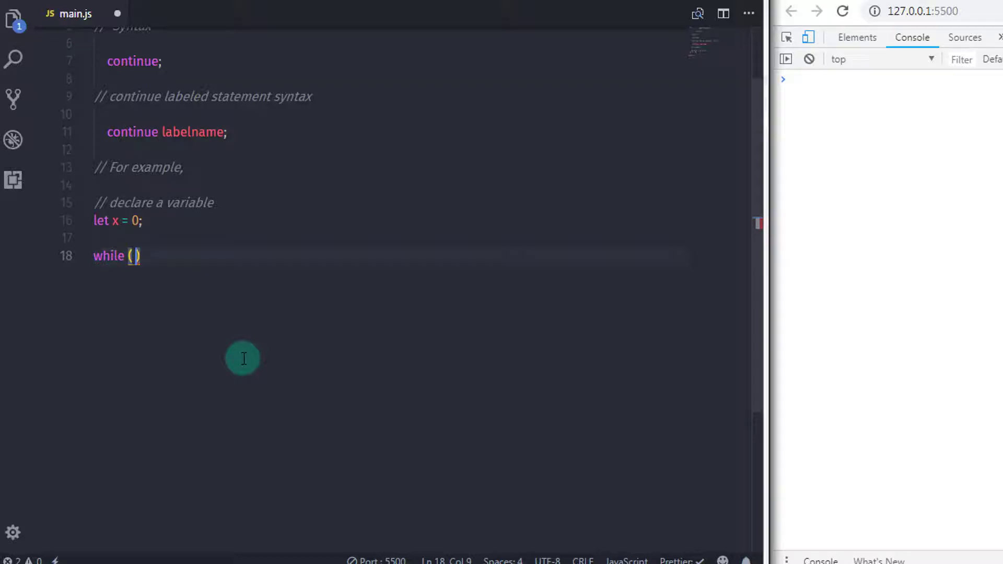
pyautogui.write('x <')
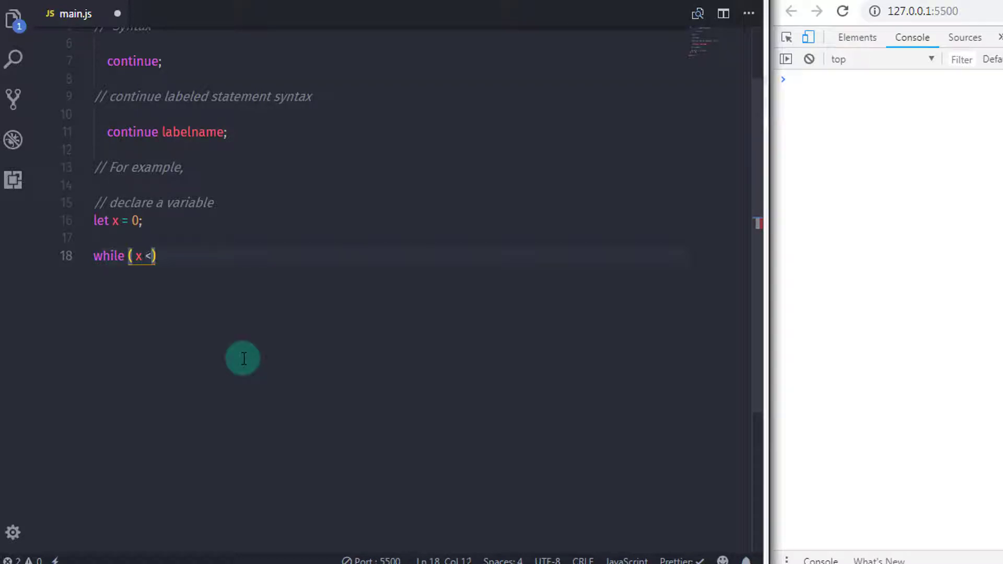
pyautogui.write('10')
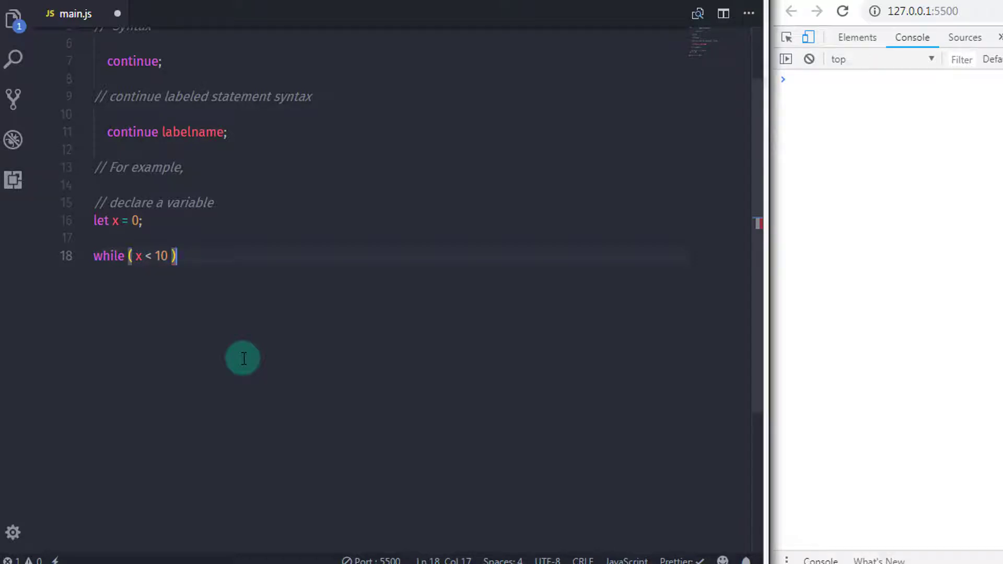
pyautogui.write('{')
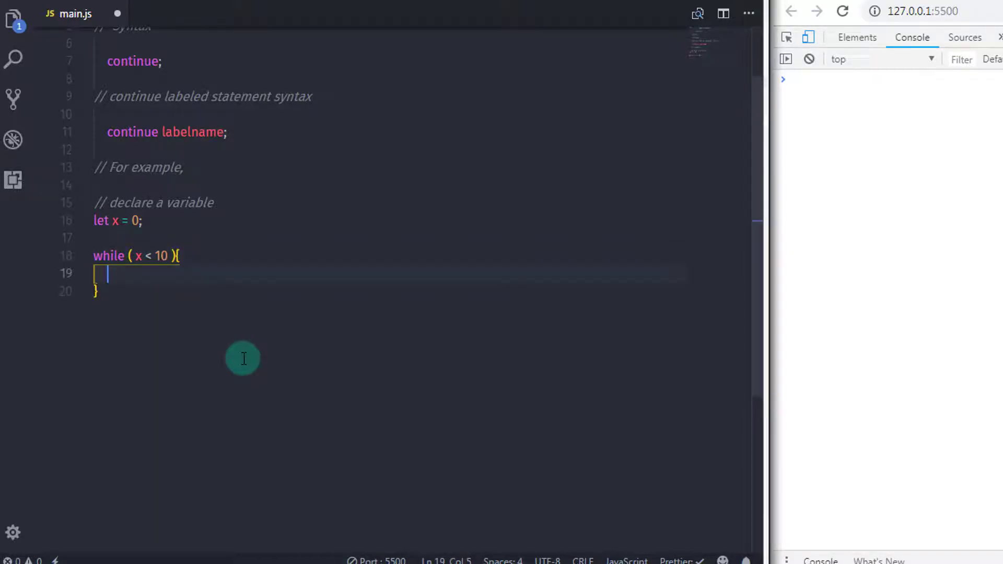
pyautogui.press('enter')
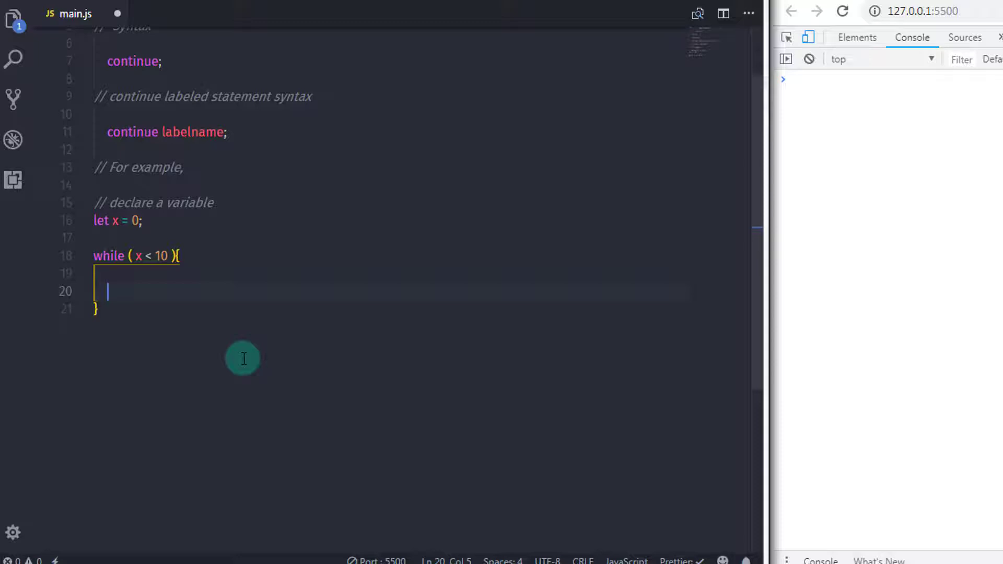
# Step: Add `x++;` with a comment about increasing x by 1
pyautogui.write('x++')
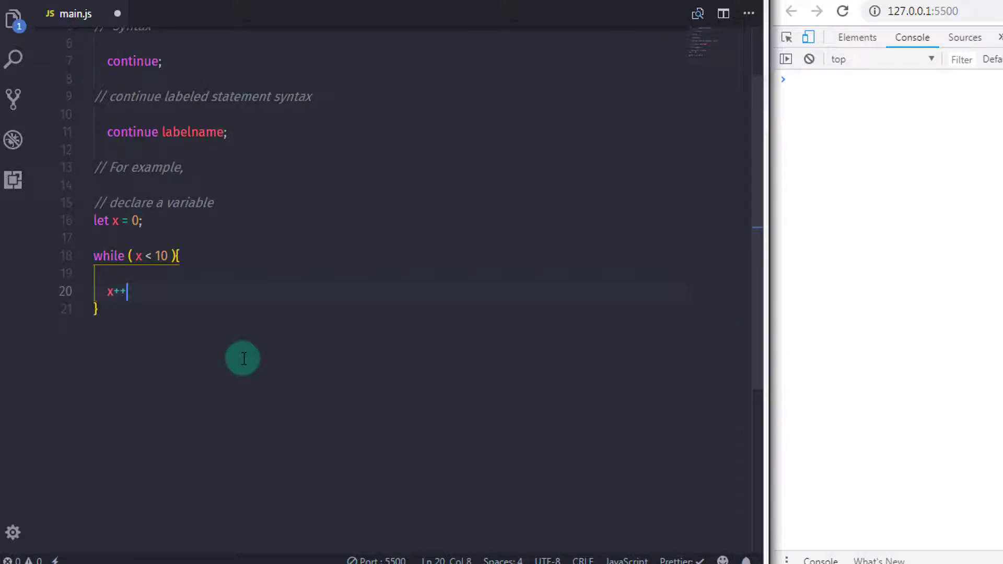
pyautogui.write('; //')
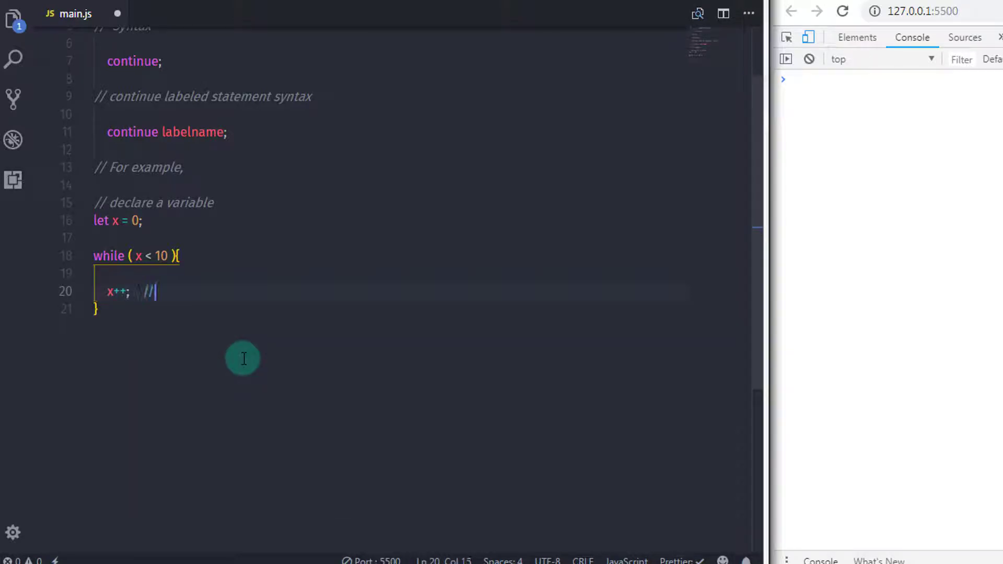
pyautogui.write('increase the')
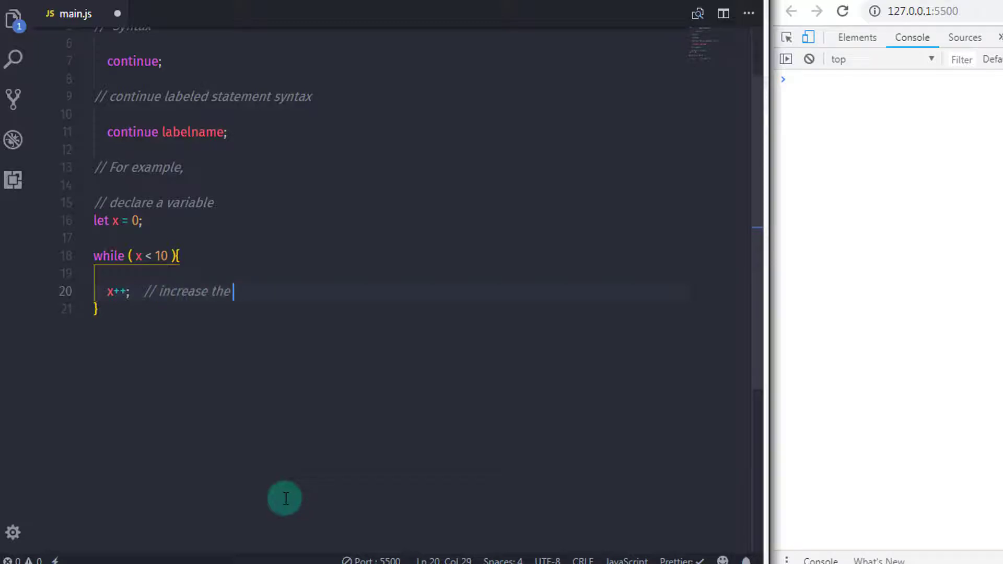
pyautogui.write('value of x by 1 using post increment operator')
pyautogui.write('if')
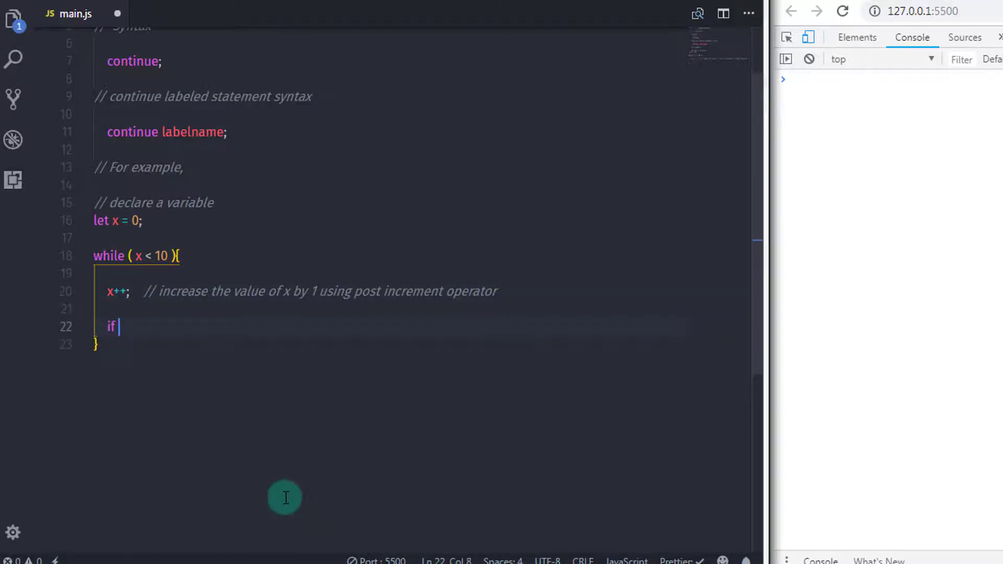
# Step: Add an `if (x == 5)` block containing `continue;` inside the loop
pyautogui.write('( x )')
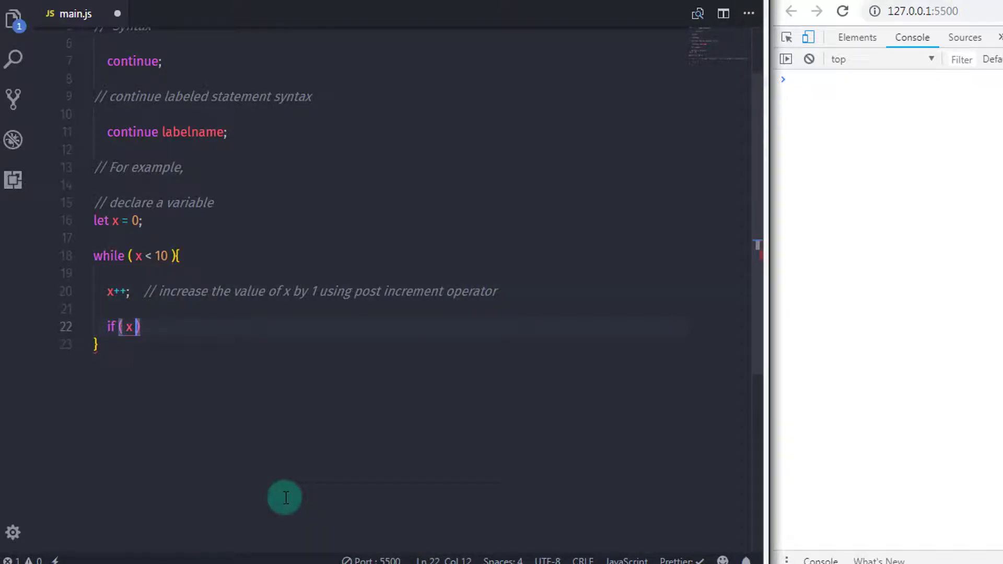
pyautogui.write('== 5')
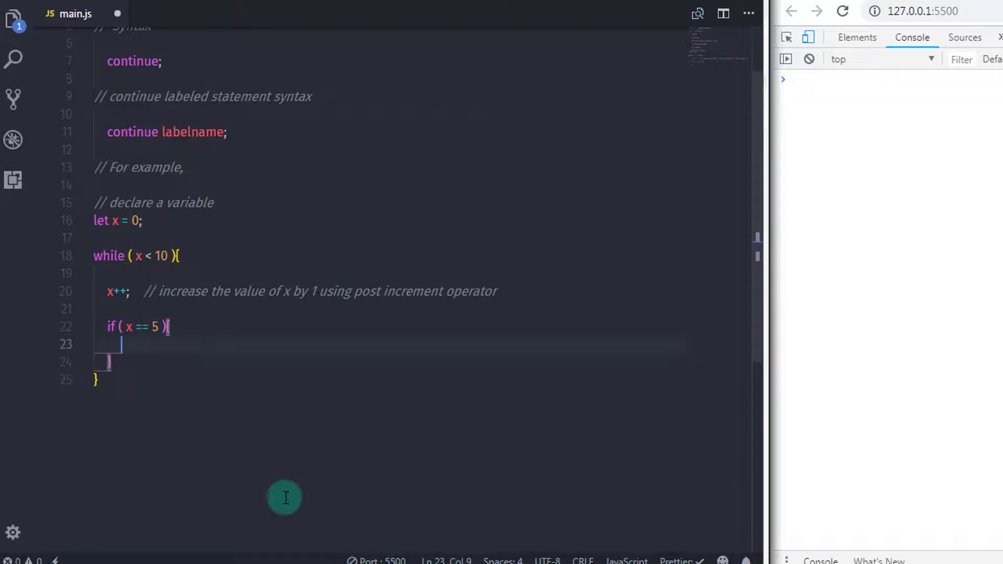
pyautogui.write('con')
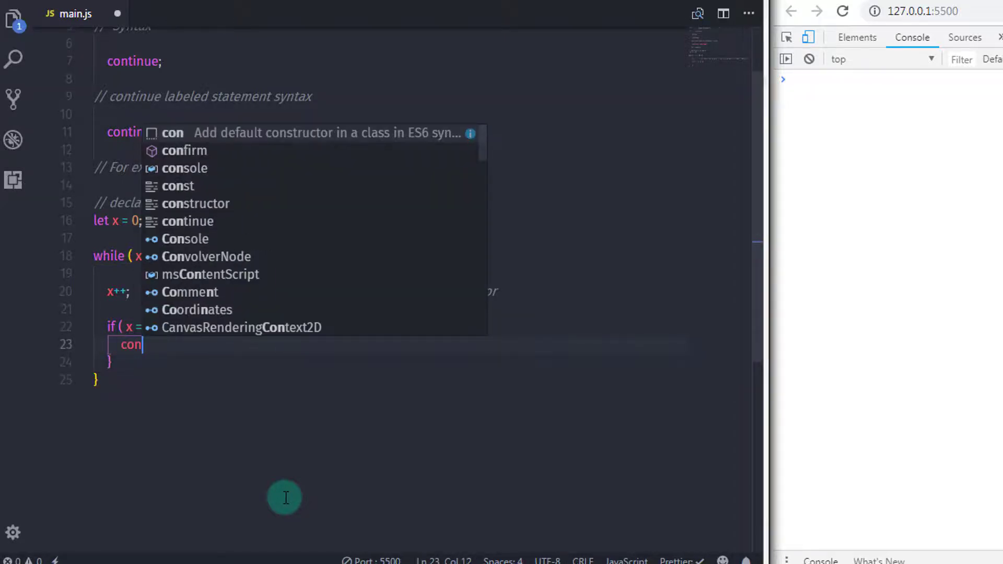
pyautogui.press('Enter')
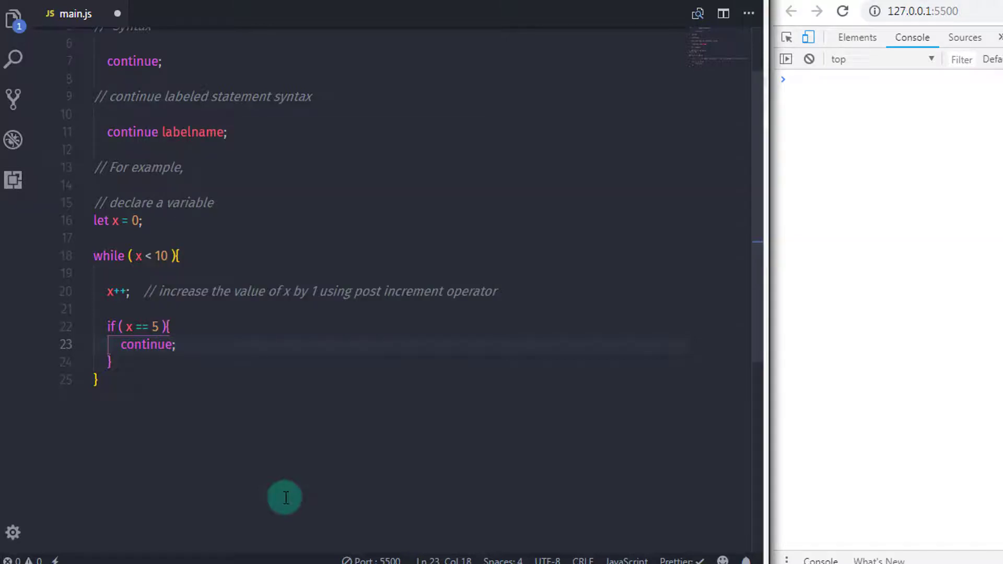
pyautogui.press('Enter')
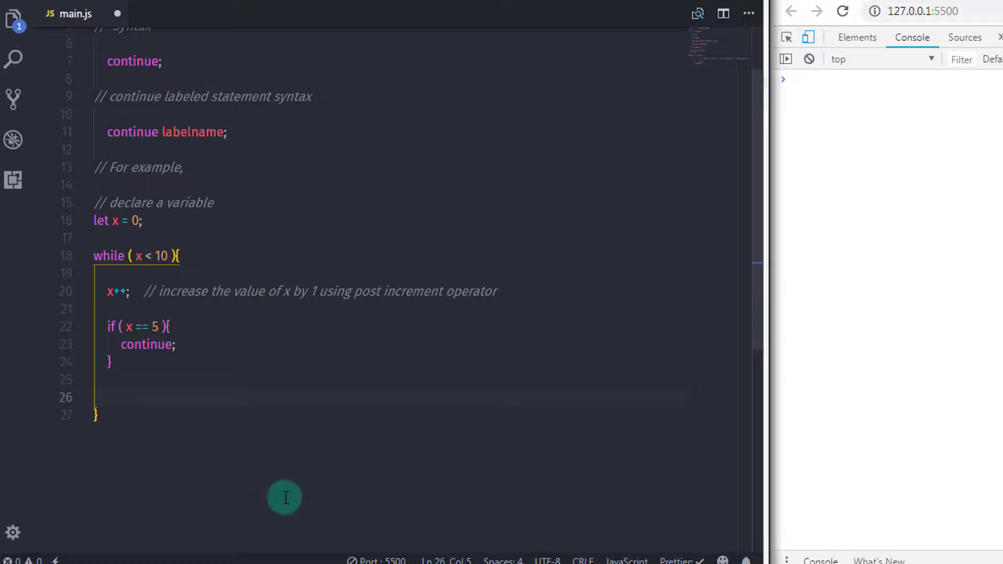
# Step: Add `console.log(x);` with the comment // print x on the console
pyautogui.write('console')
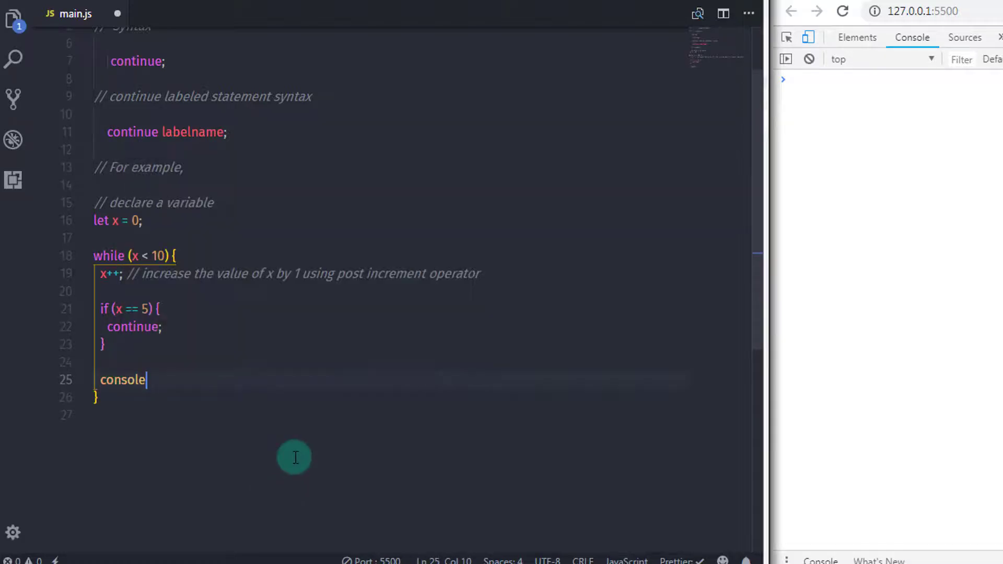
pyautogui.write('.log(x')
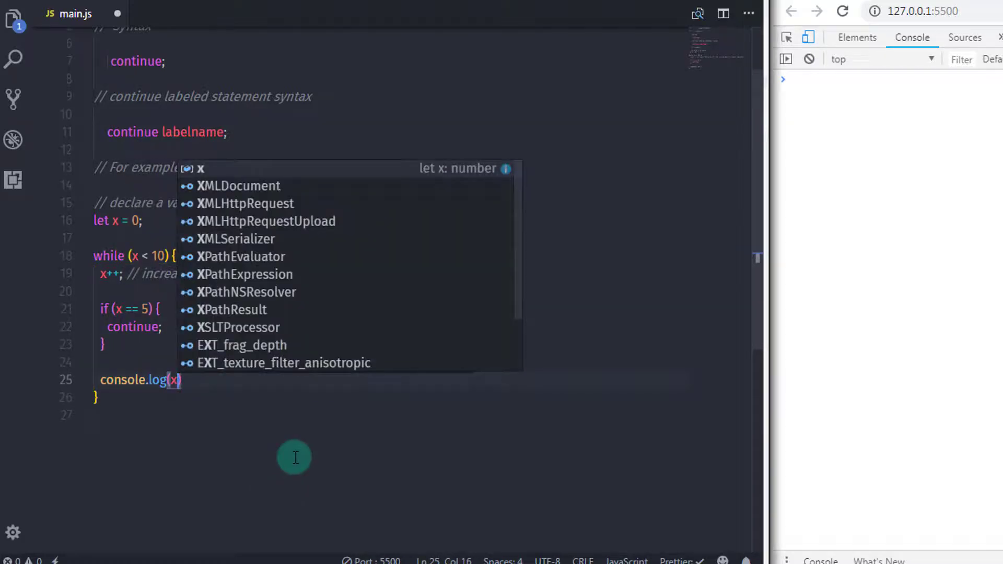
pyautogui.write('// print')
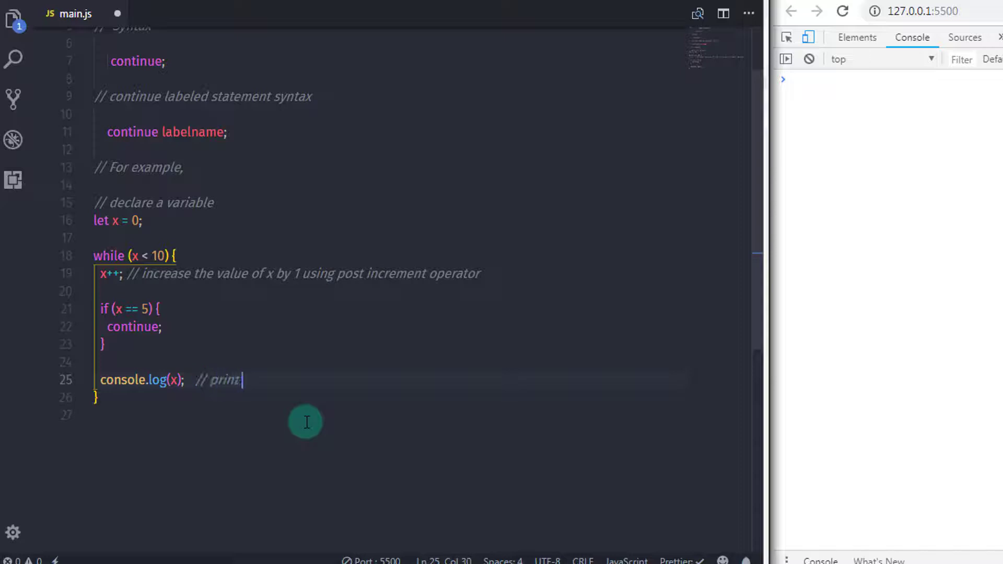
pyautogui.write('x on the console.')
pyautogui.click(392, 327)
pyautogui.write('  //')
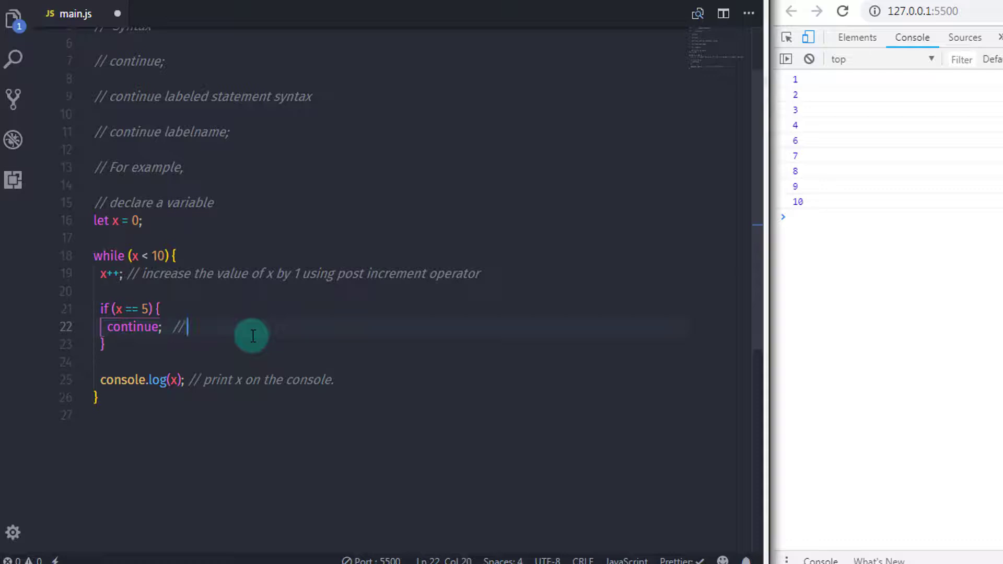
# Step: Comment that continue skips the rest of the code, and add an empty line below the variable comment
pyautogui.write('continue will skip the rest of the code')
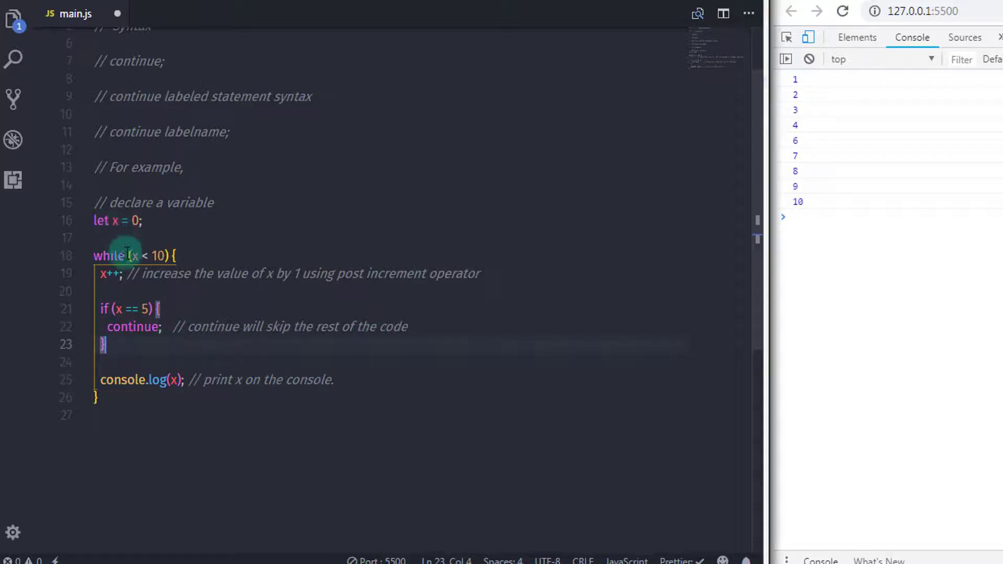
pyautogui.click(224, 291)
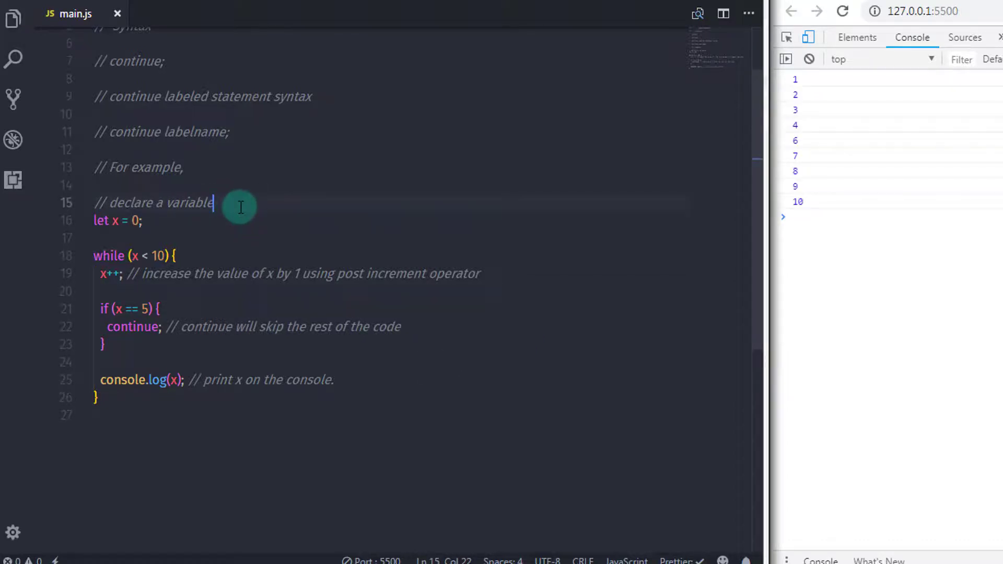
pyautogui.press('enter')
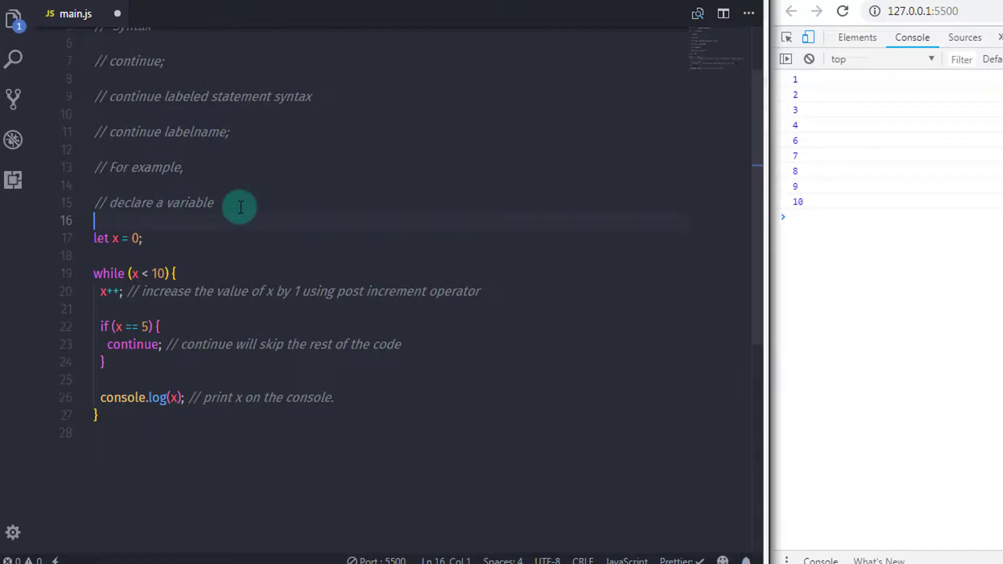
# Step: Wrap the variable-and-while-loop example in a /* */ block comment
pyautogui.write('/')
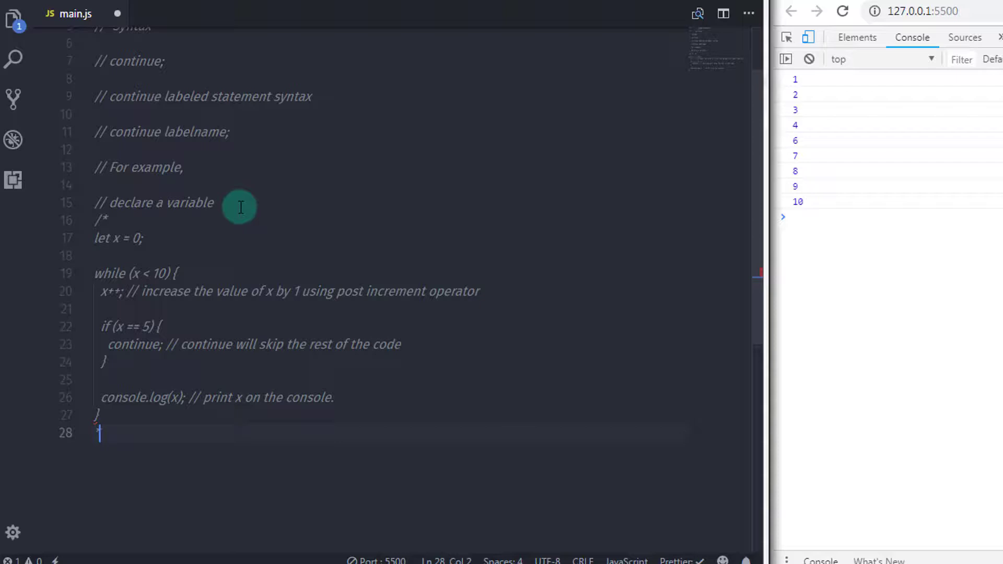
pyautogui.write('*/')
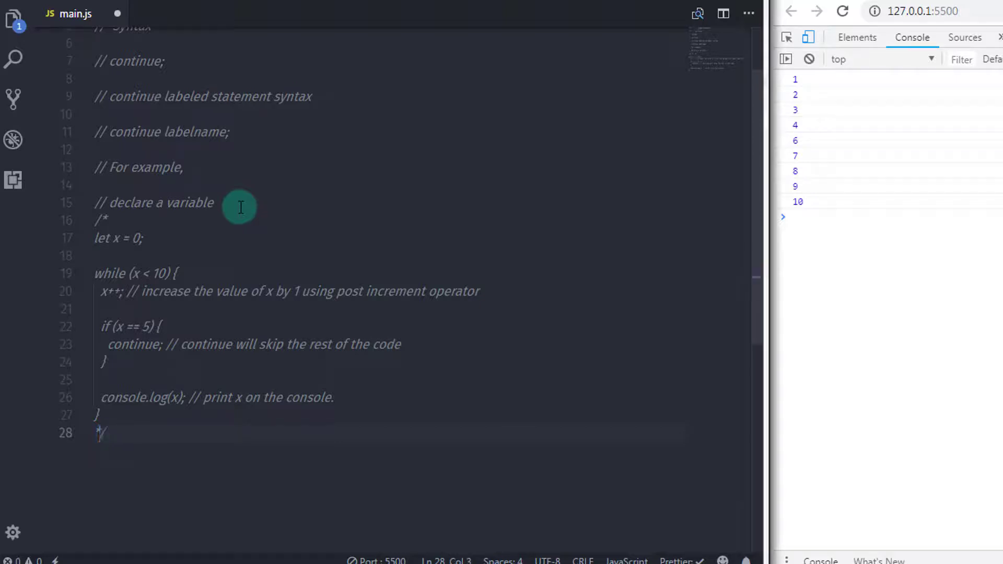
pyautogui.scroll(-3)
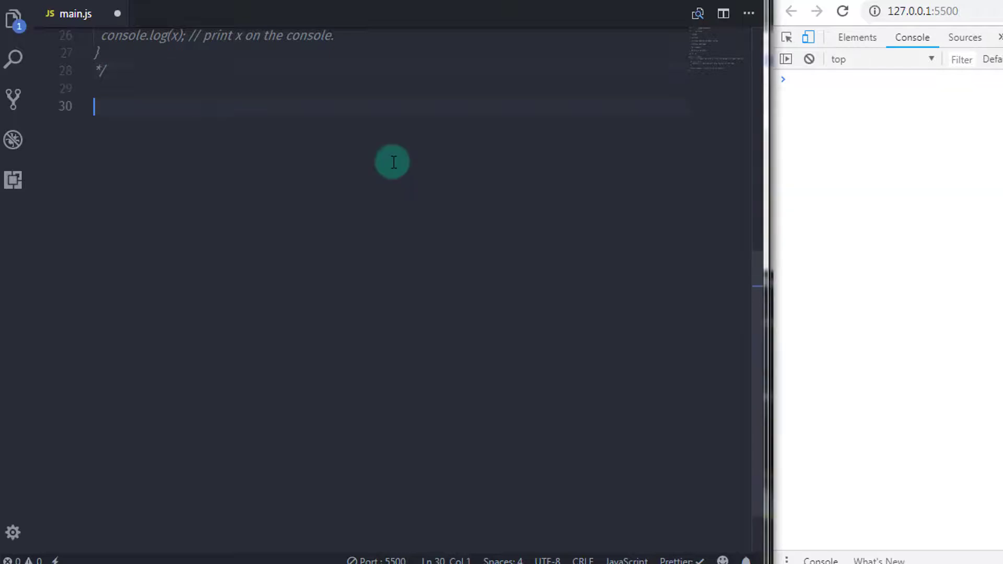
# Step: Add a /** return statement */ heading comment
pyautogui.write('/')
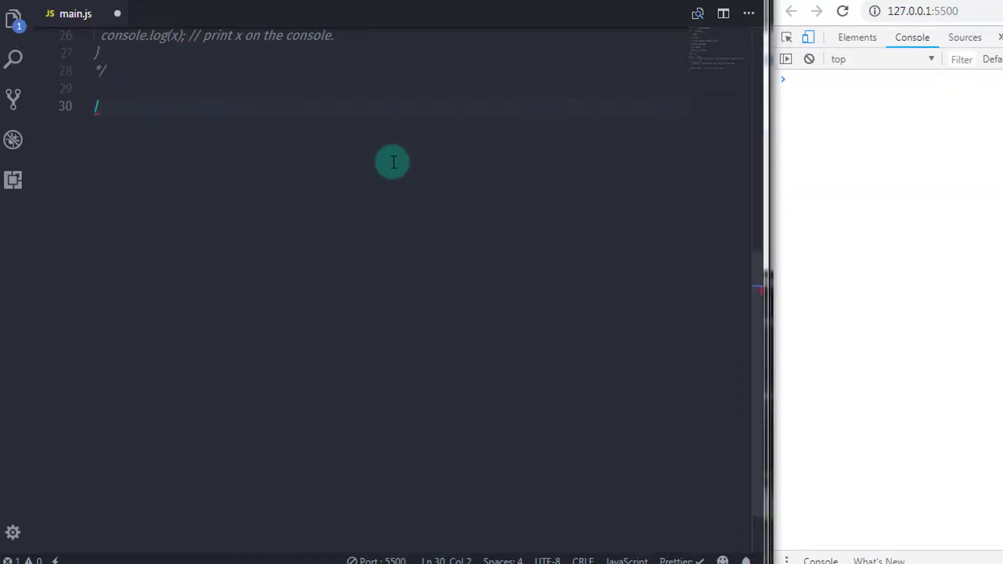
pyautogui.write('**')
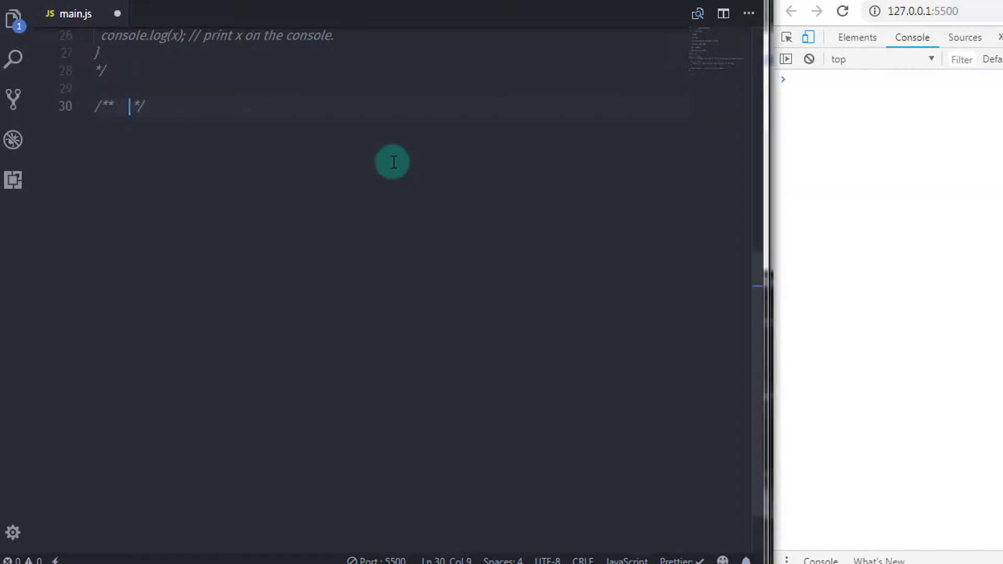
pyautogui.write('reti')
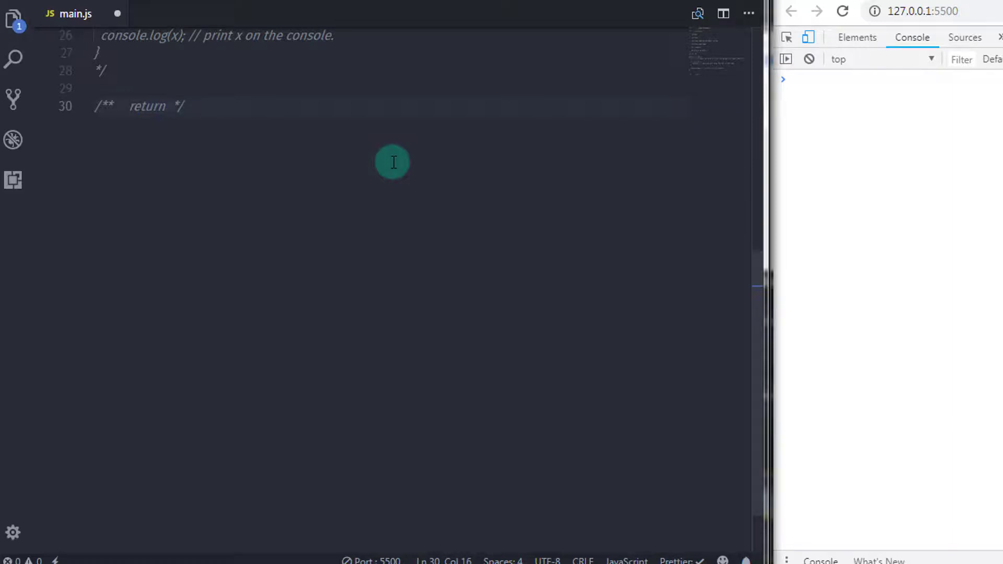
pyautogui.write('statement')
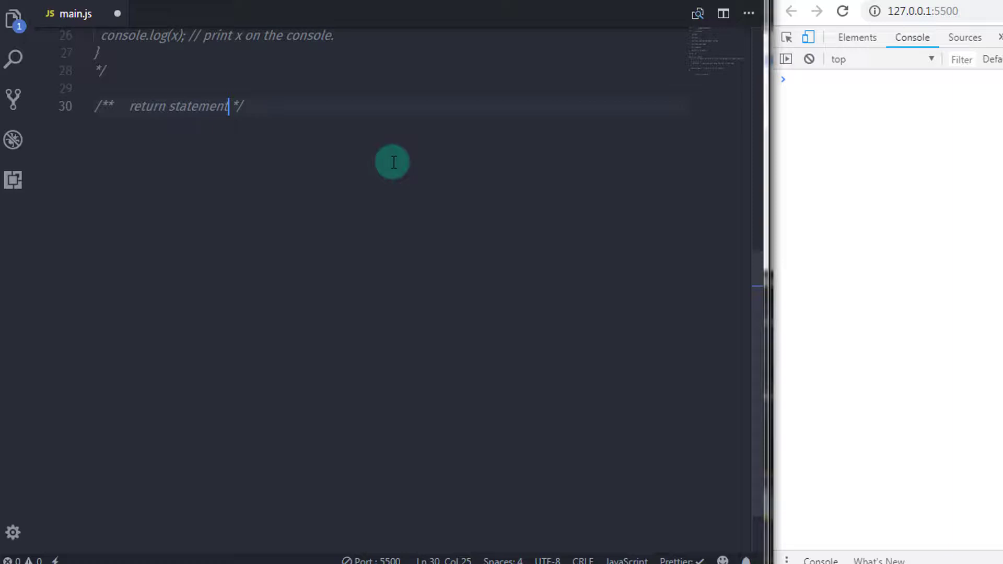
pyautogui.press('Enter')
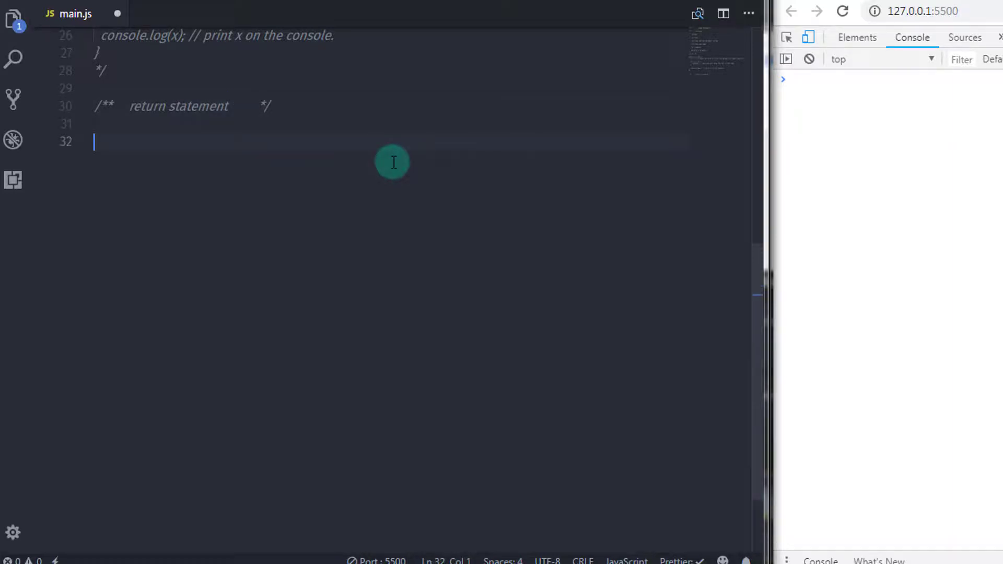
# Step: Add a // Syntax comment followed by `return expression;`
pyautogui.write('// syn')
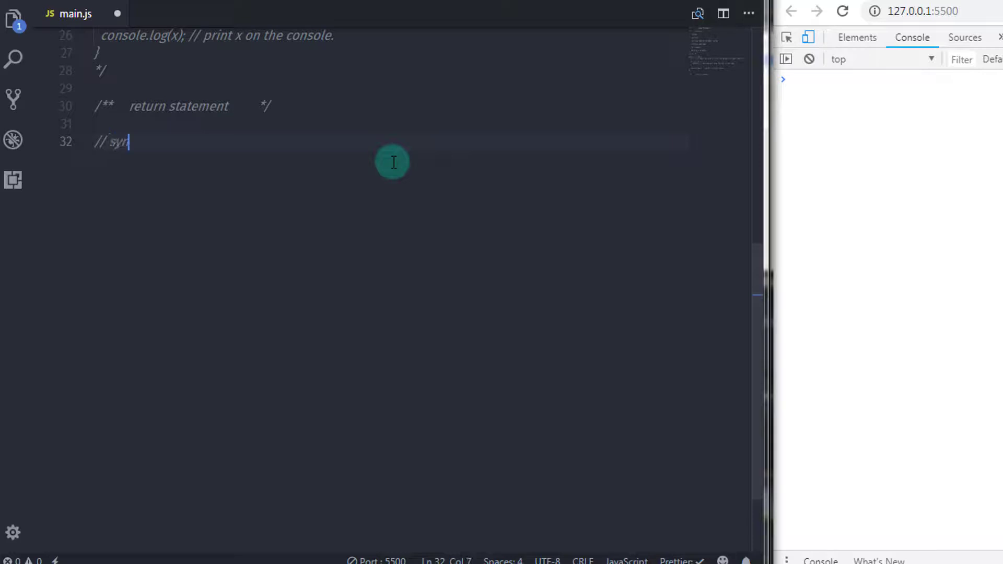
pyautogui.press('Backspace')
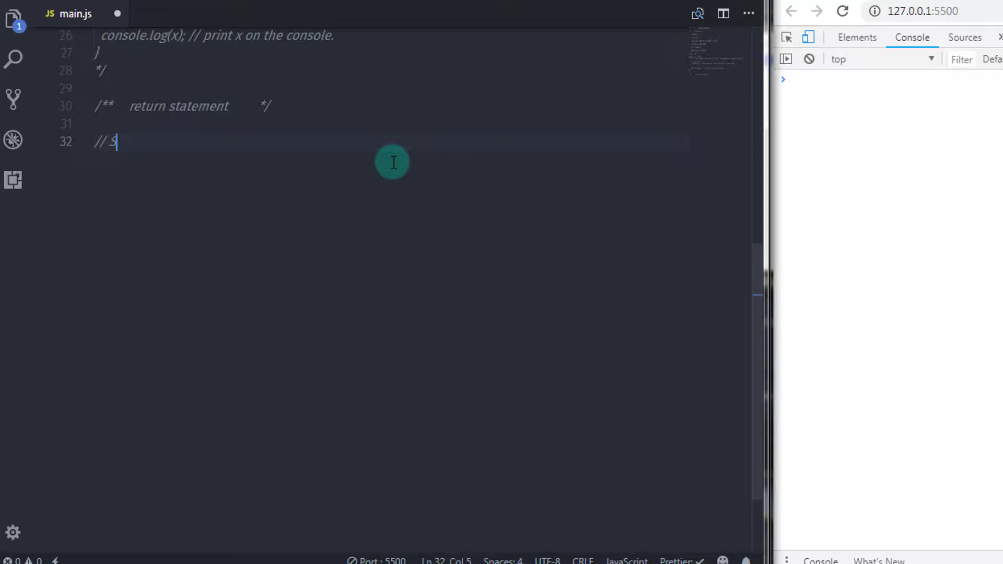
pyautogui.write('yntax')
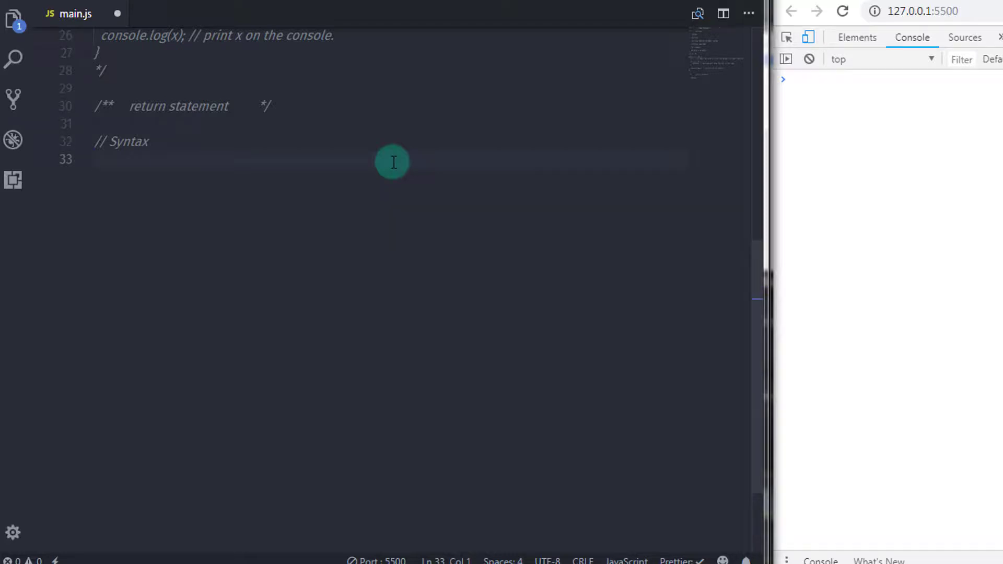
pyautogui.write('return')
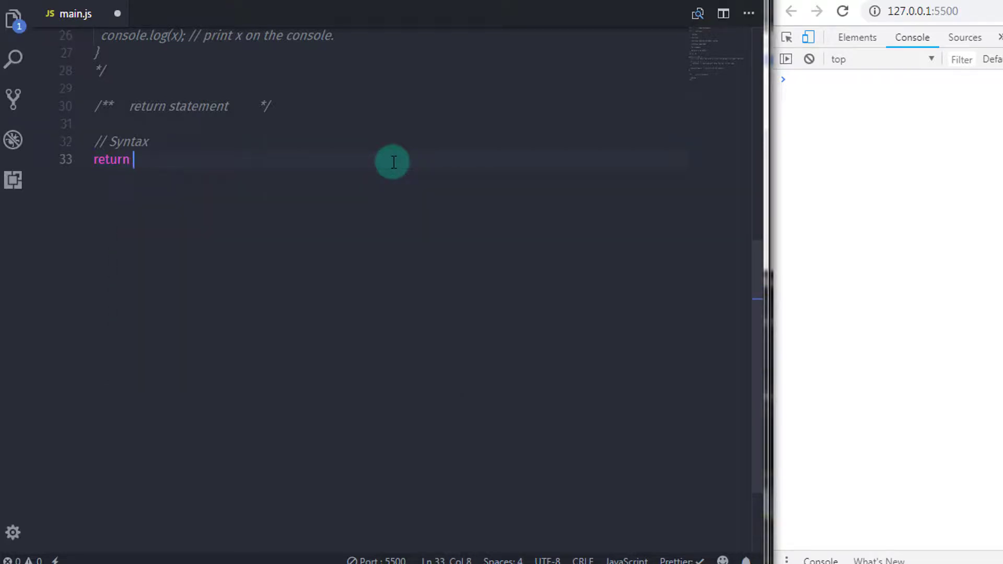
pyautogui.write('expre')
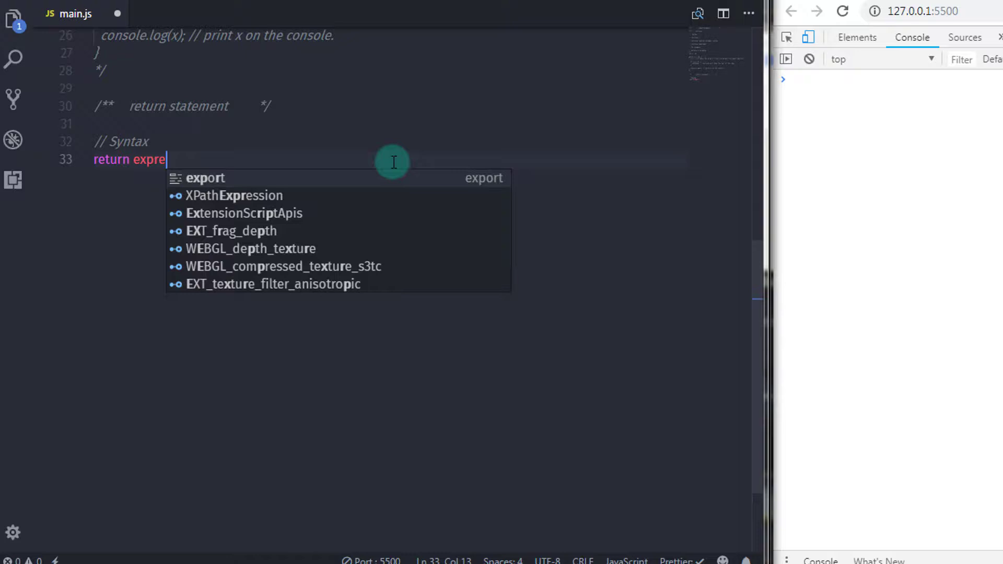
pyautogui.write('ssion;')
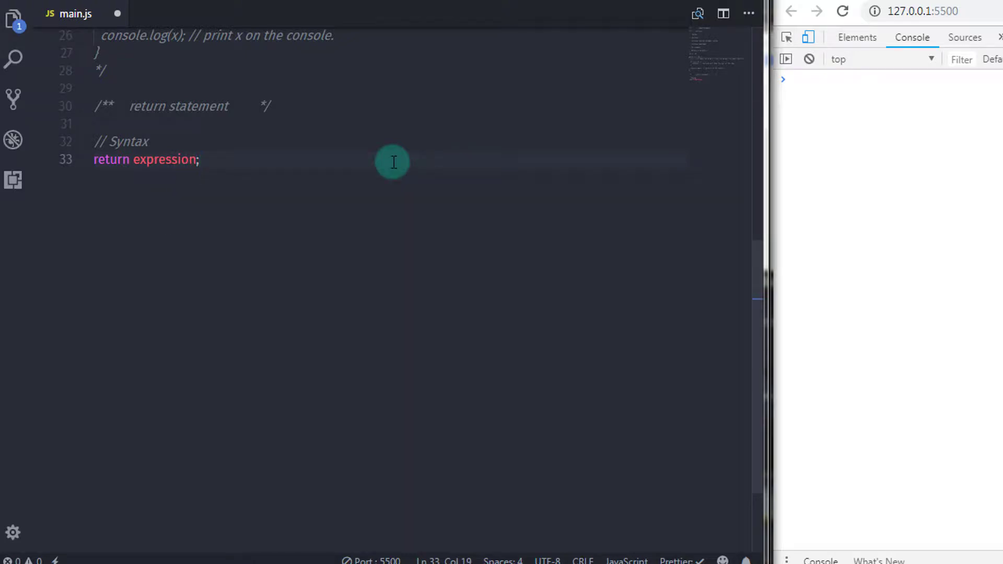
pyautogui.press('Enter')
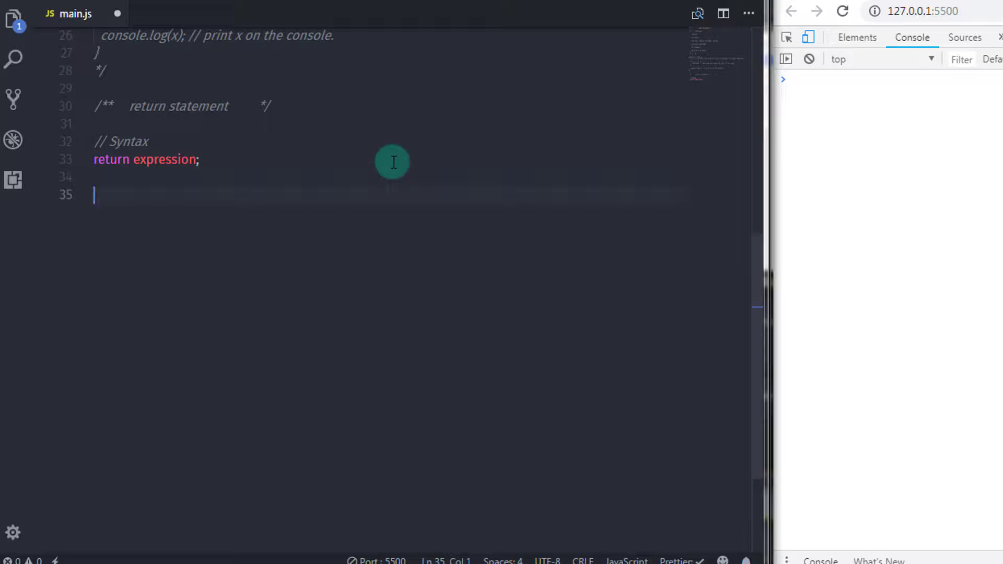
# Step: Add // For example and // we will create a function comments
pyautogui.write('// For example,')
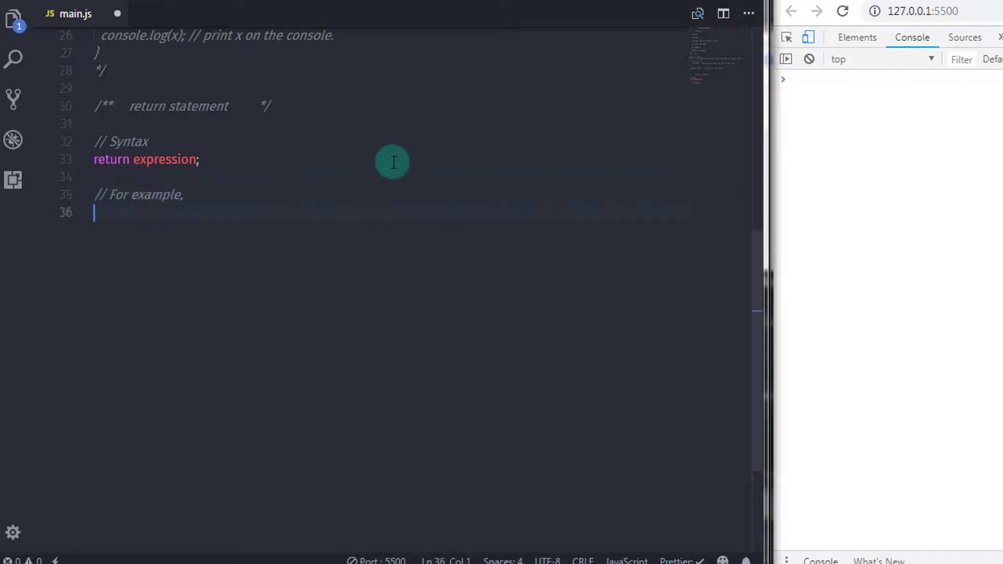
pyautogui.press('enter')
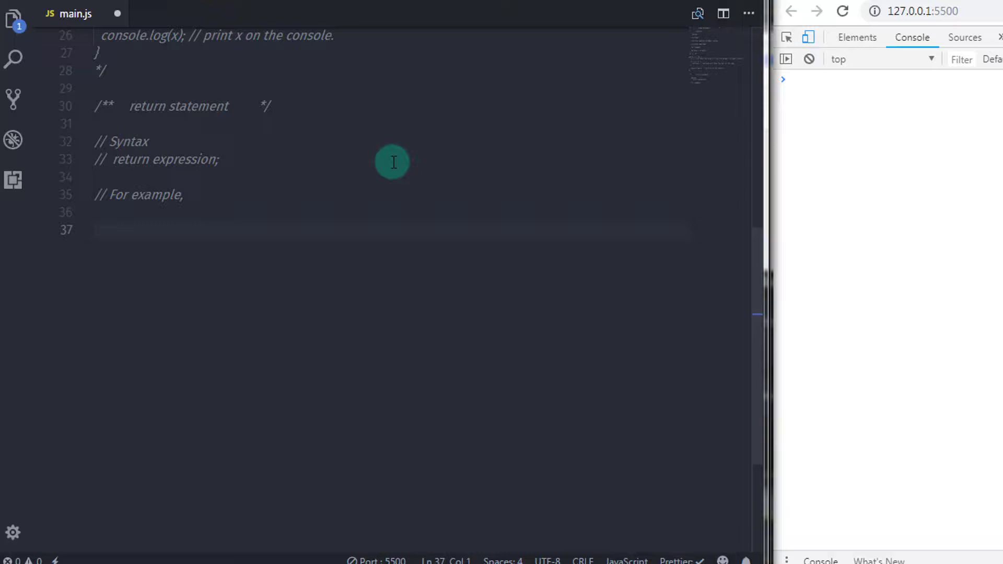
pyautogui.write('// we will create a function')
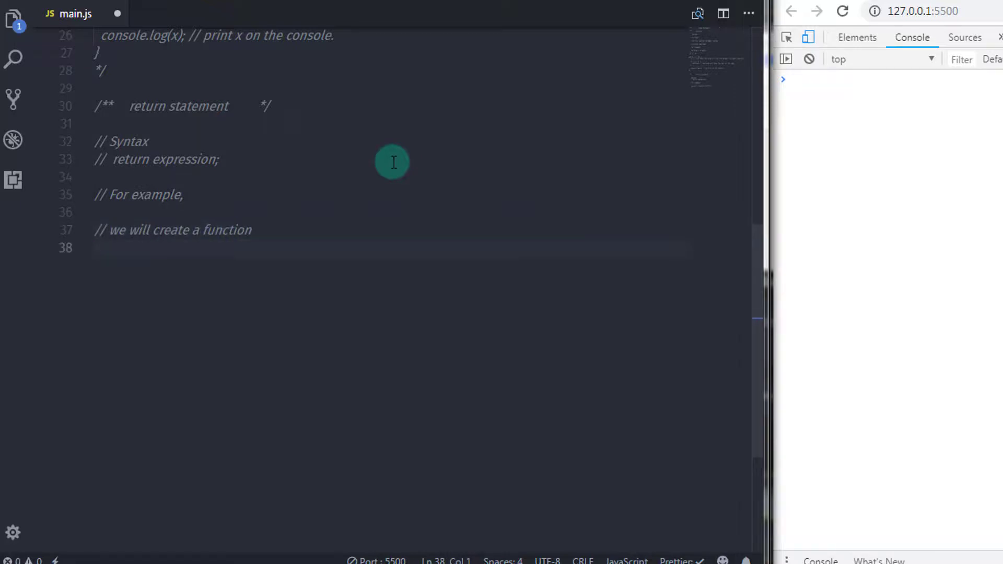
# Step: Define `function add(x)` returning x + x, followed by a // call function comment
pyautogui.write('function')
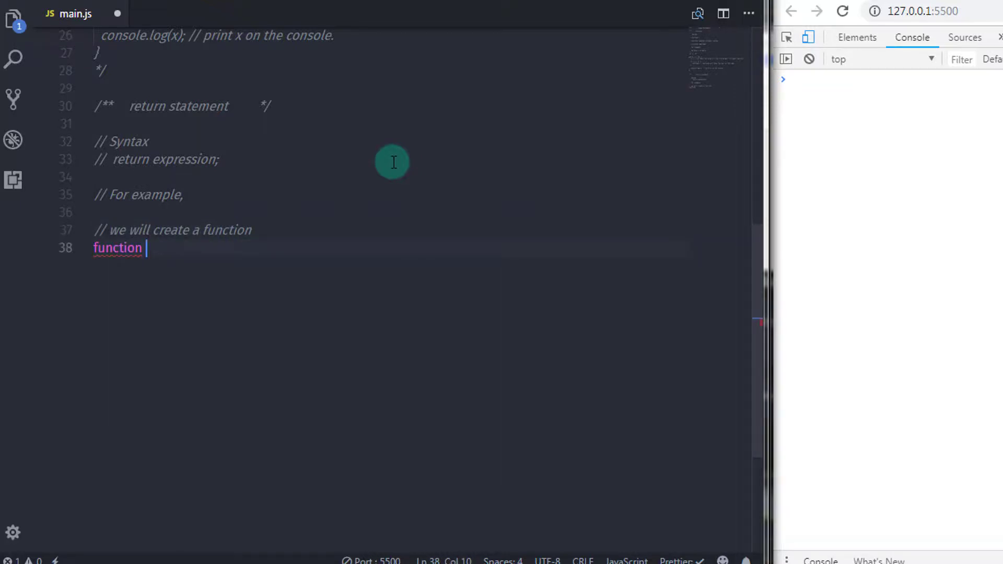
pyautogui.write('a')
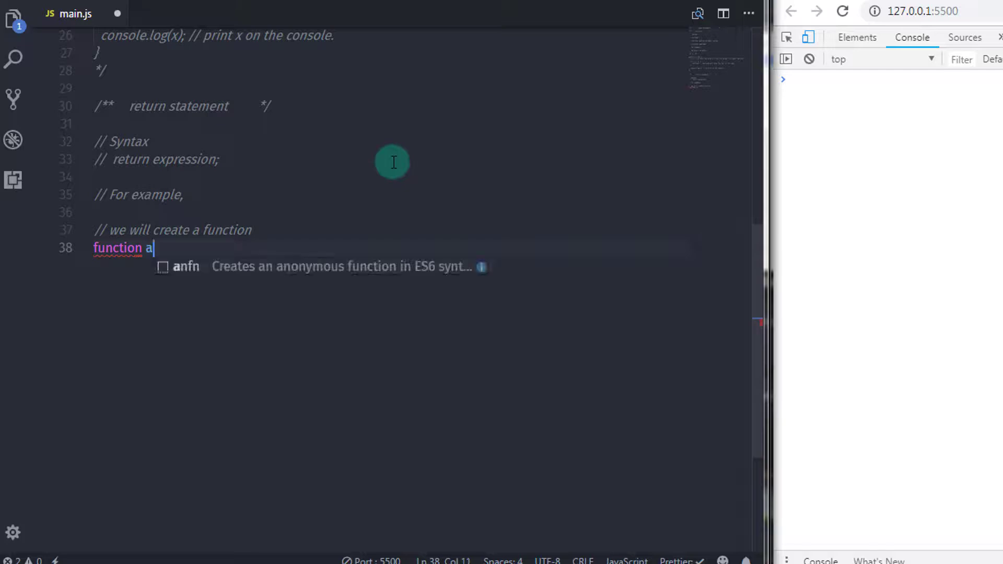
pyautogui.write('dd')
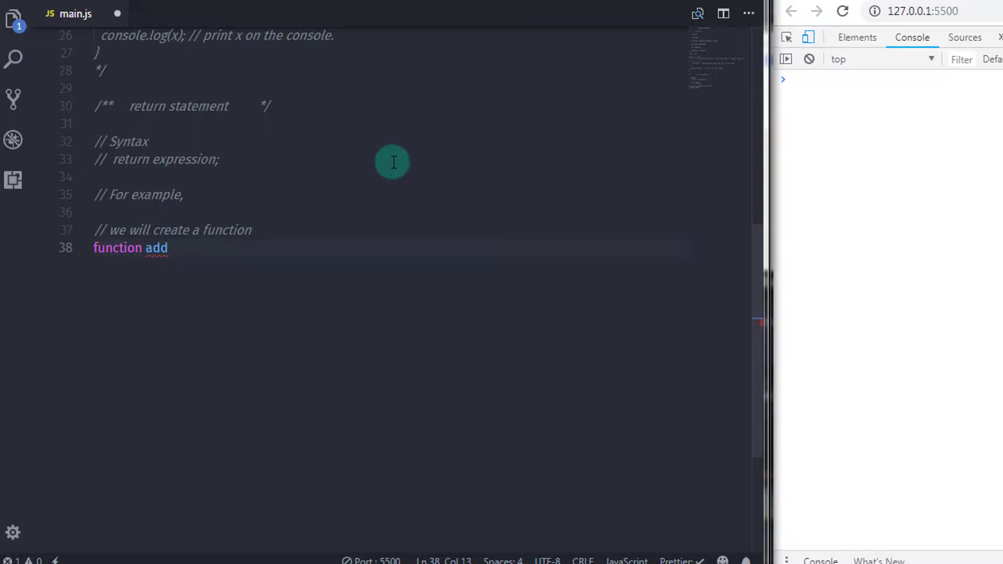
pyautogui.write('()')
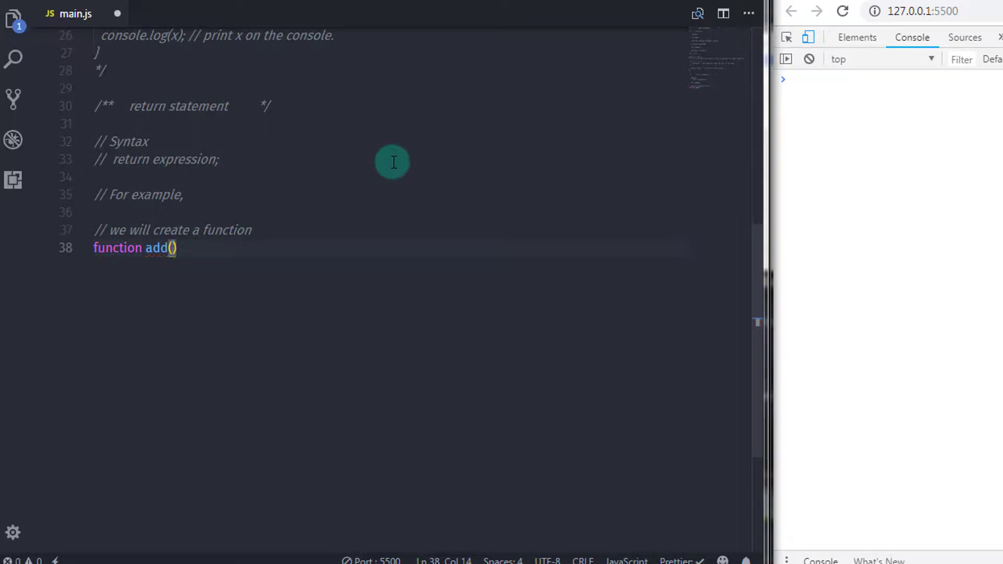
pyautogui.write('x')
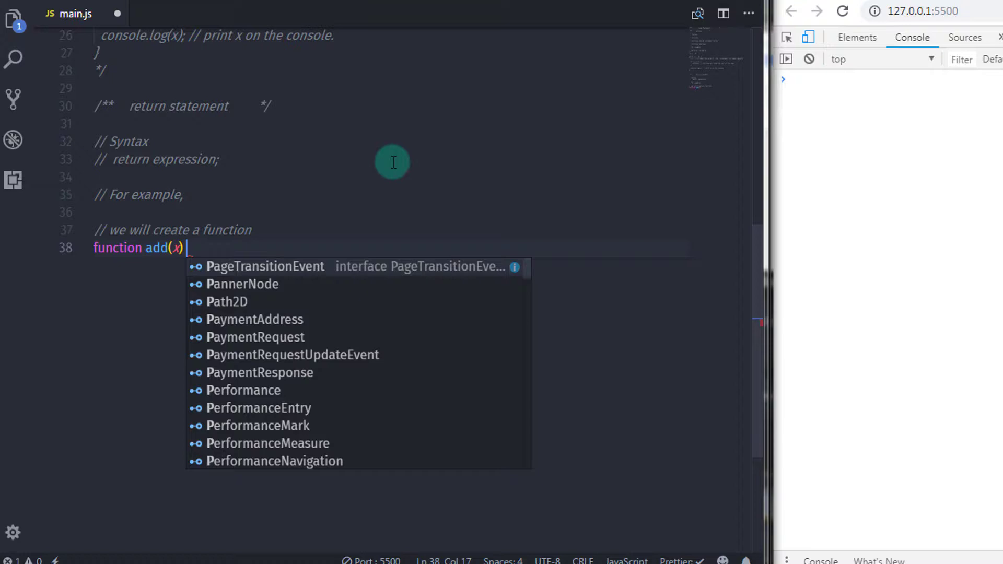
pyautogui.write('{')
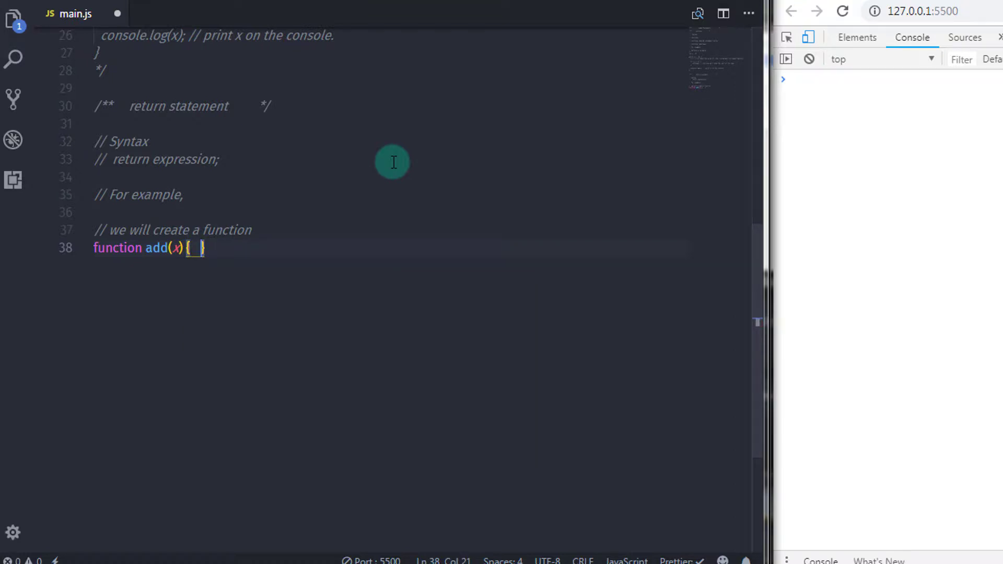
pyautogui.write('return')
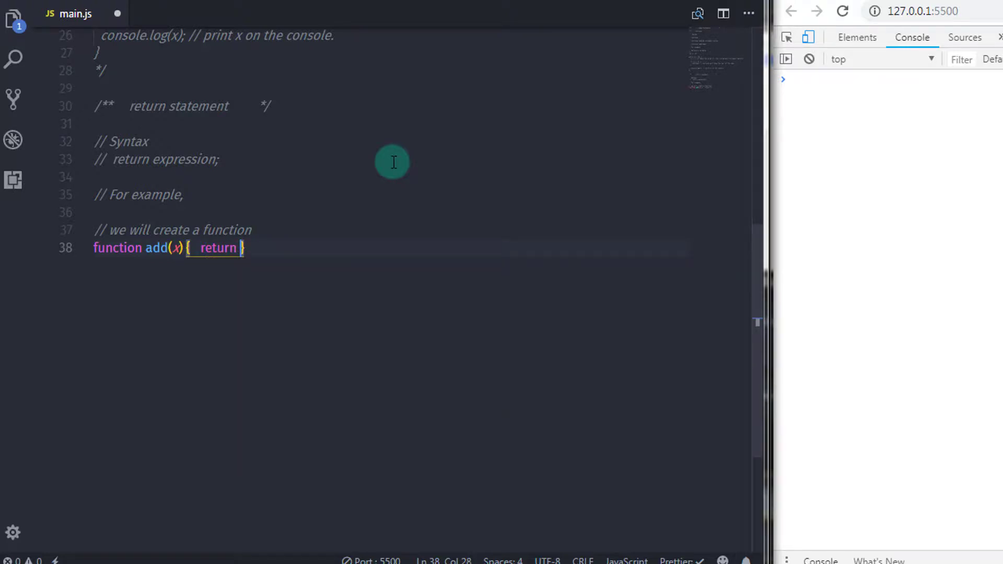
pyautogui.write('x')
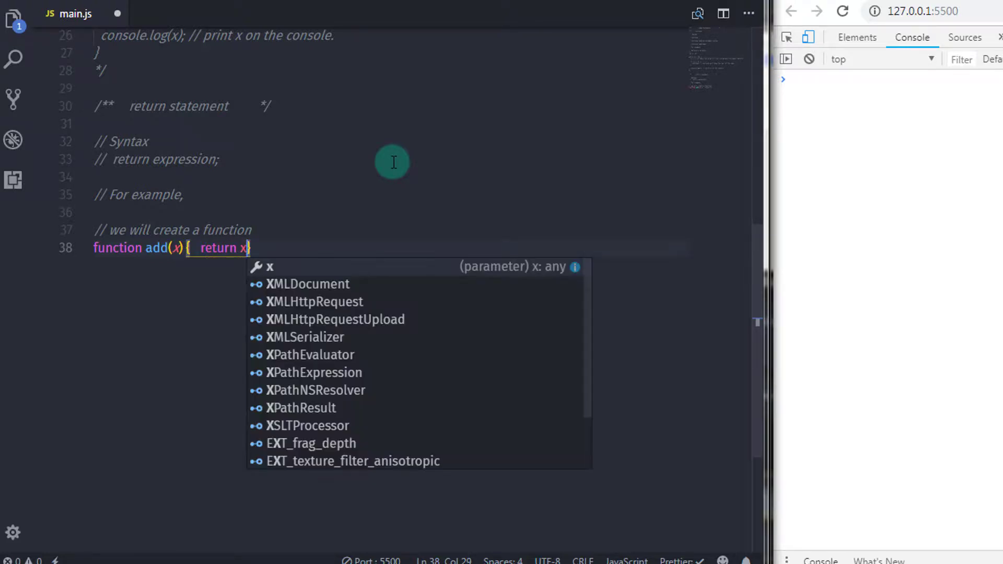
pyautogui.write('+')
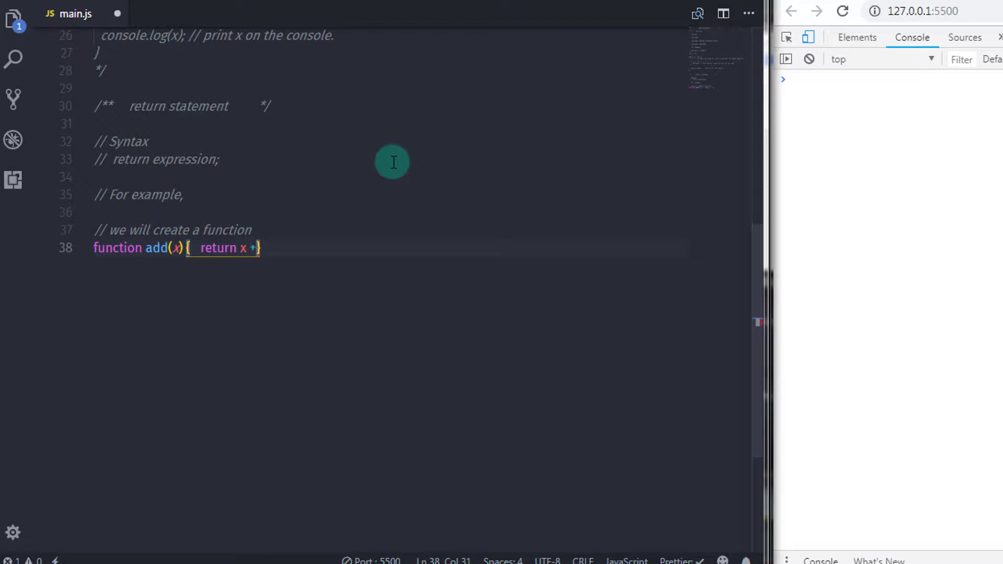
pyautogui.write('x;')
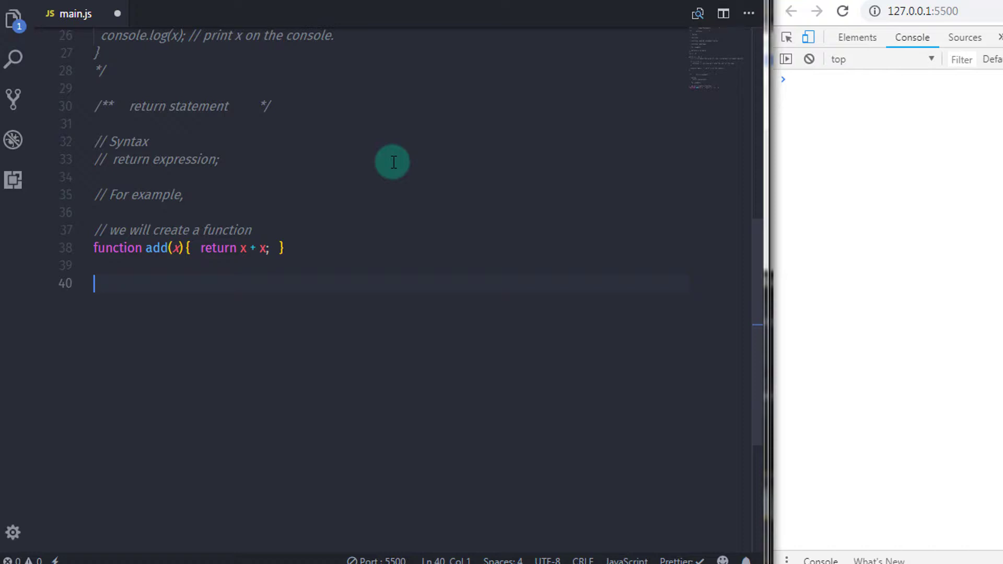
pyautogui.write('// call function and print x value on the')
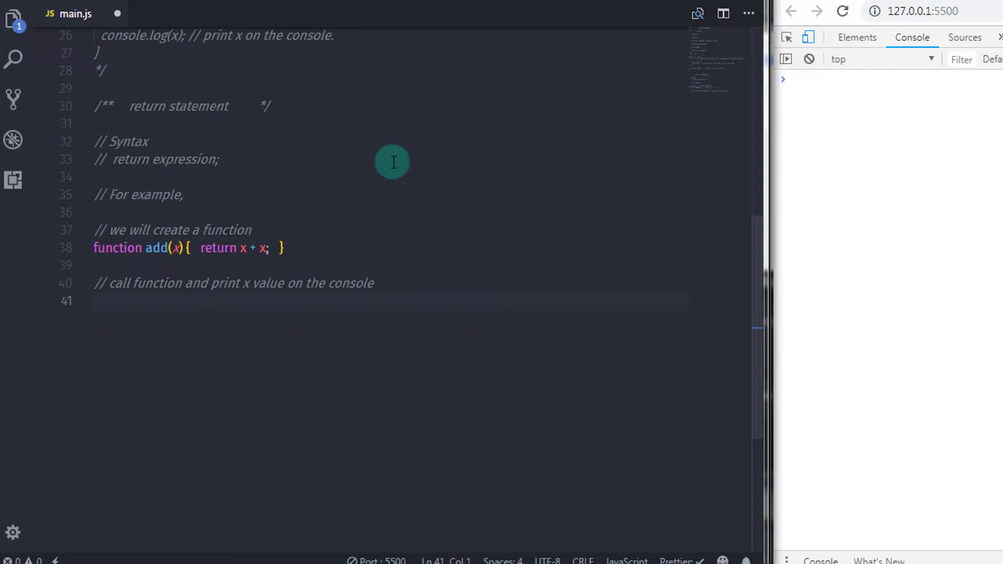
# Step: Add console.log(add(3)); with a 'print addition' comment, so the console shows 6
pyautogui.write('console.log(')
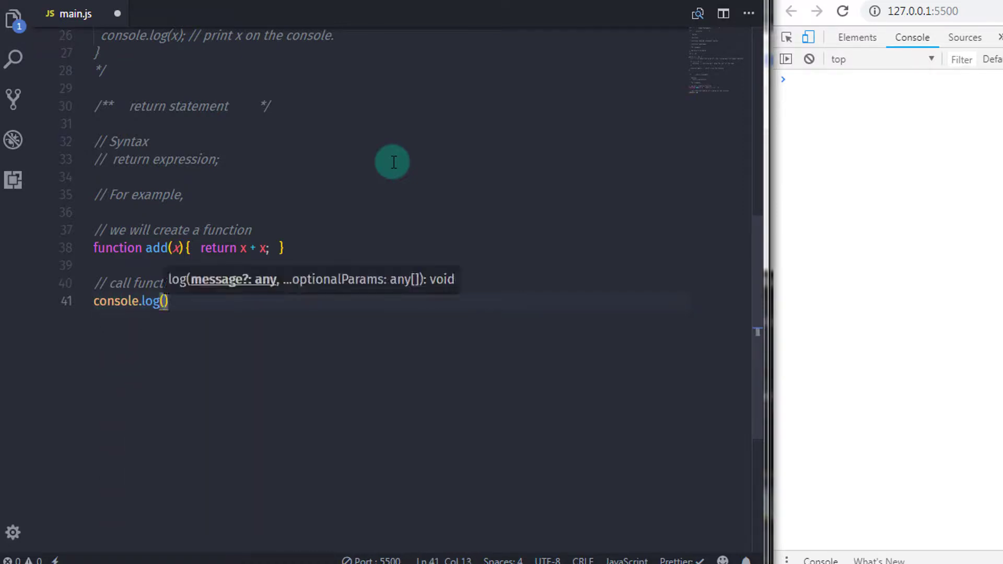
pyautogui.write('add(3')
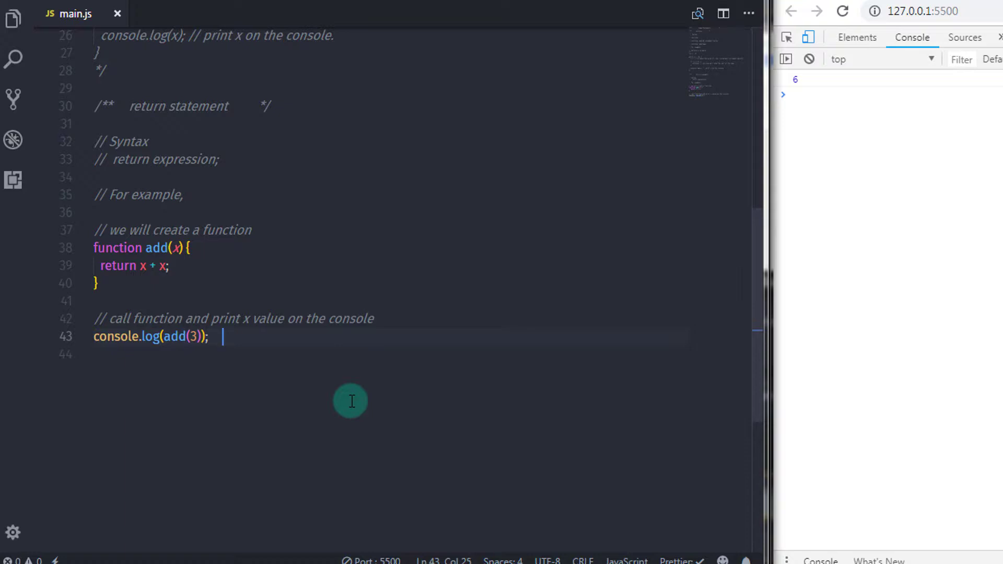
pyautogui.write('// pr')
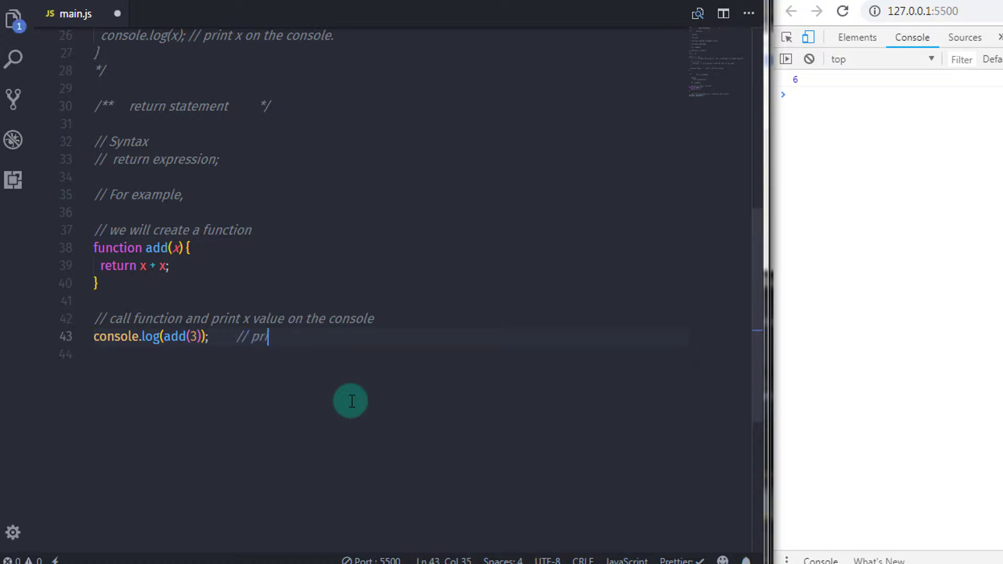
pyautogui.write('int addition of x variable')
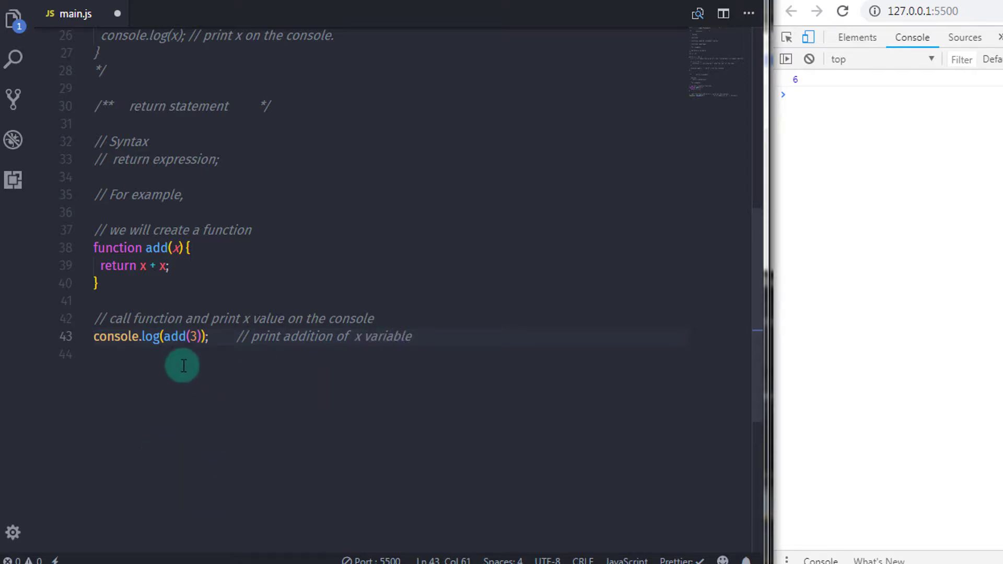
# Step: Change the add call's argument from 3 to 5 so the console prints 10
pyautogui.click(193, 336)
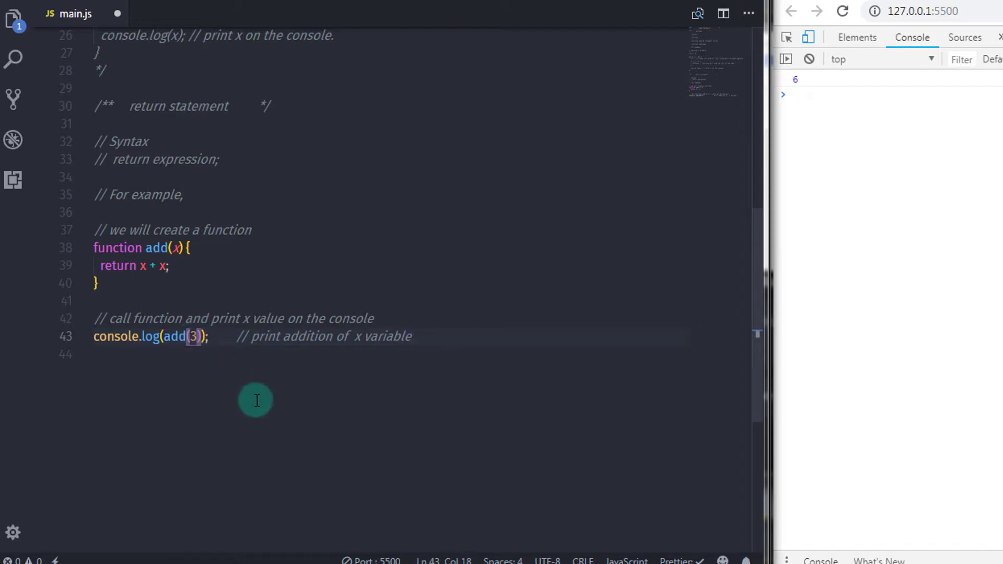
pyautogui.write('5')
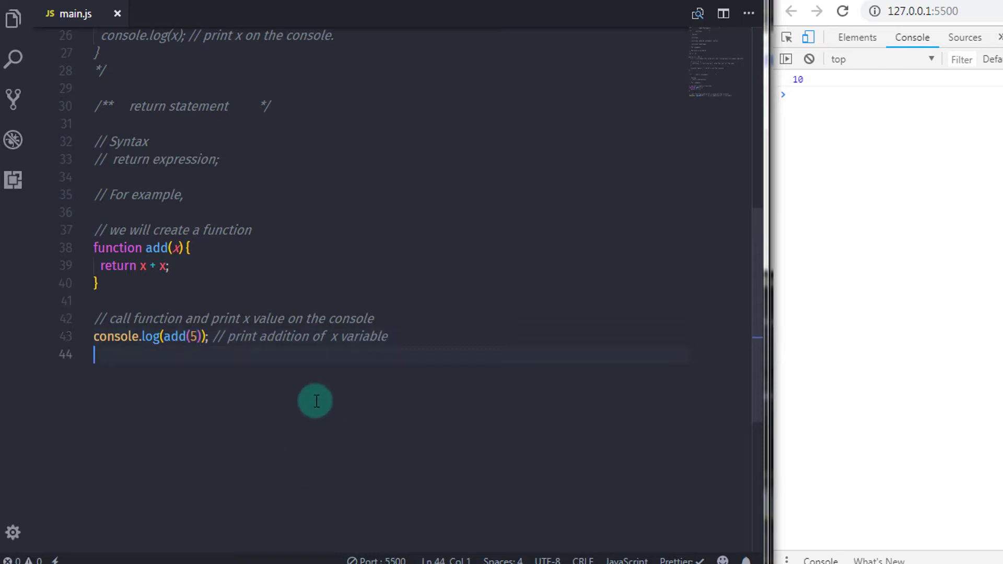
pyautogui.moveTo(382, 460)
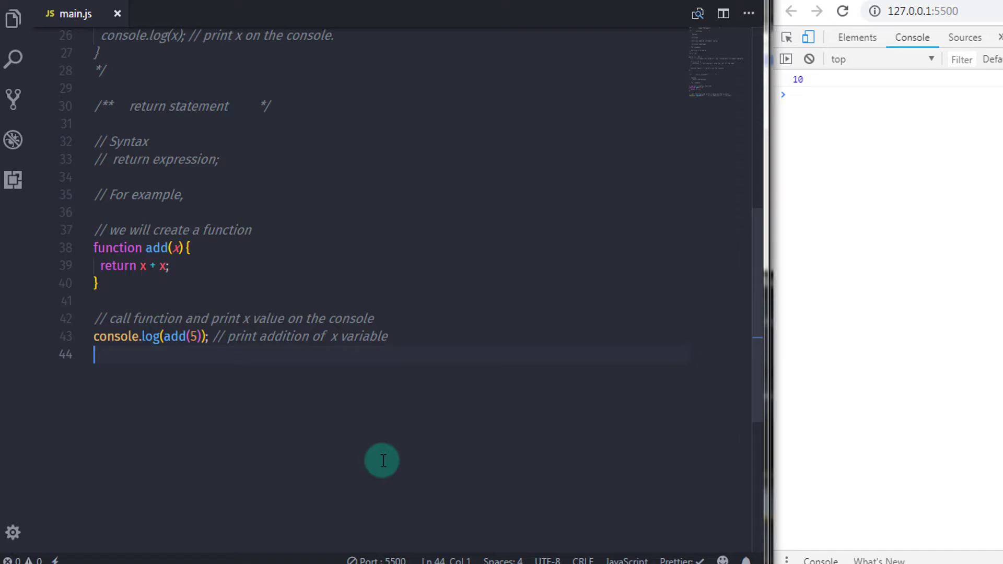
# Step: Append the block comment 'From the next tutorial we will learn what is Function()'
pyautogui.press('enter')
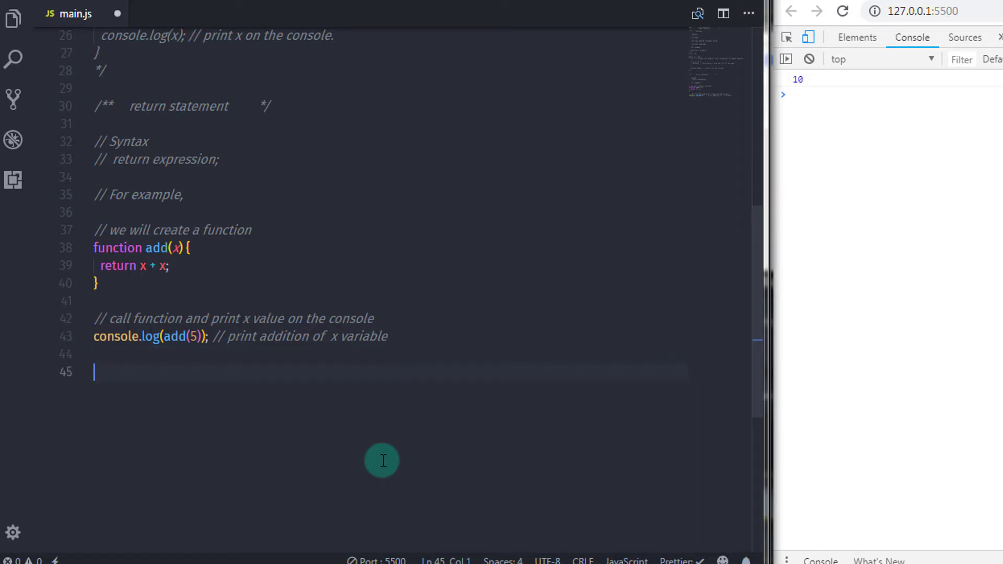
pyautogui.press('enter')
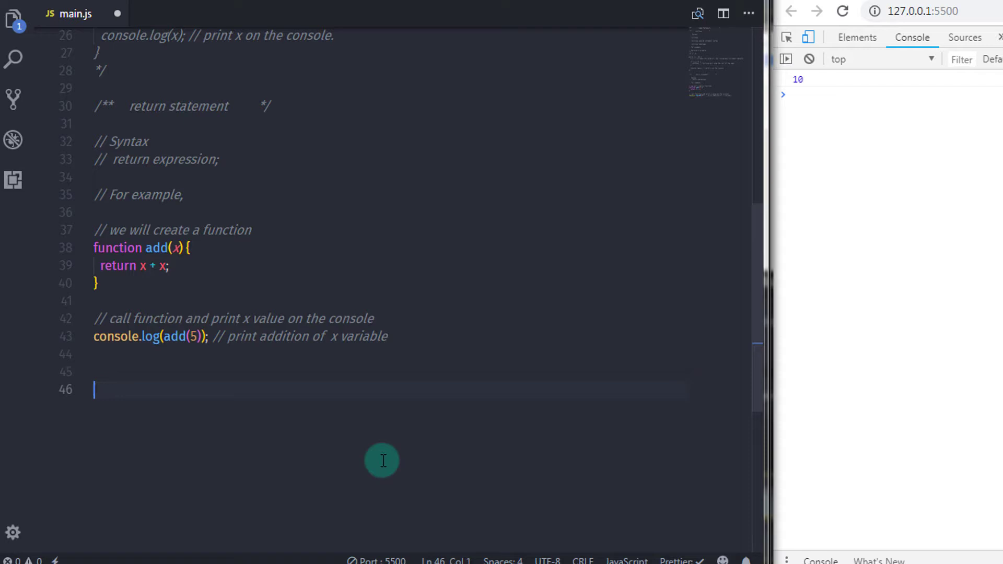
pyautogui.write('/**   */')
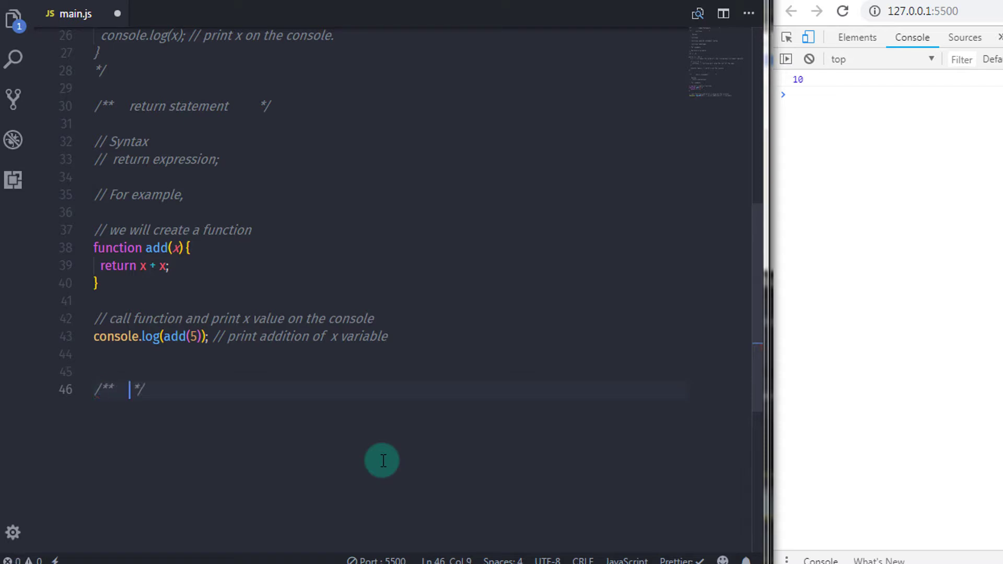
pyautogui.write('From the next tutorial we')
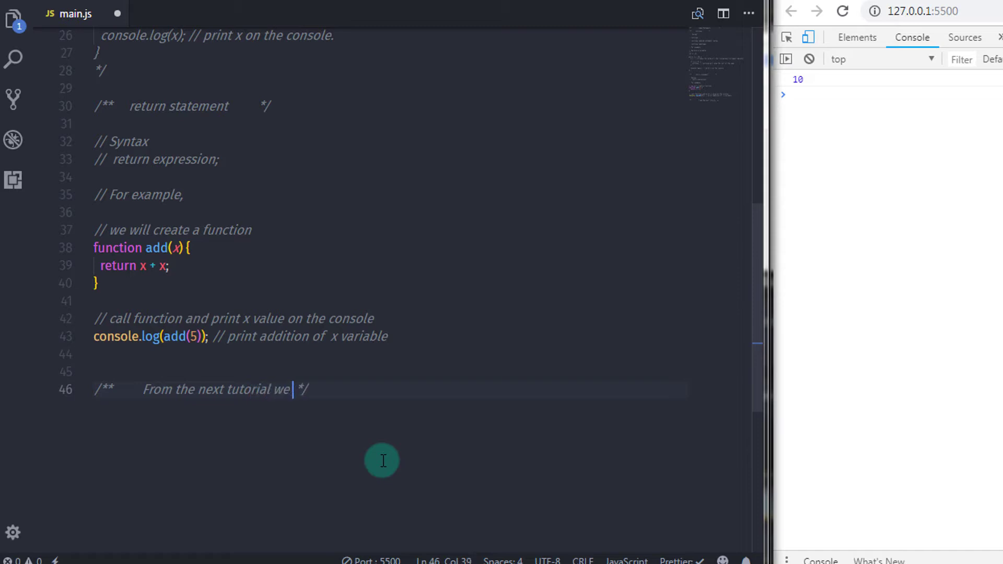
pyautogui.write('will learn what is Function(')
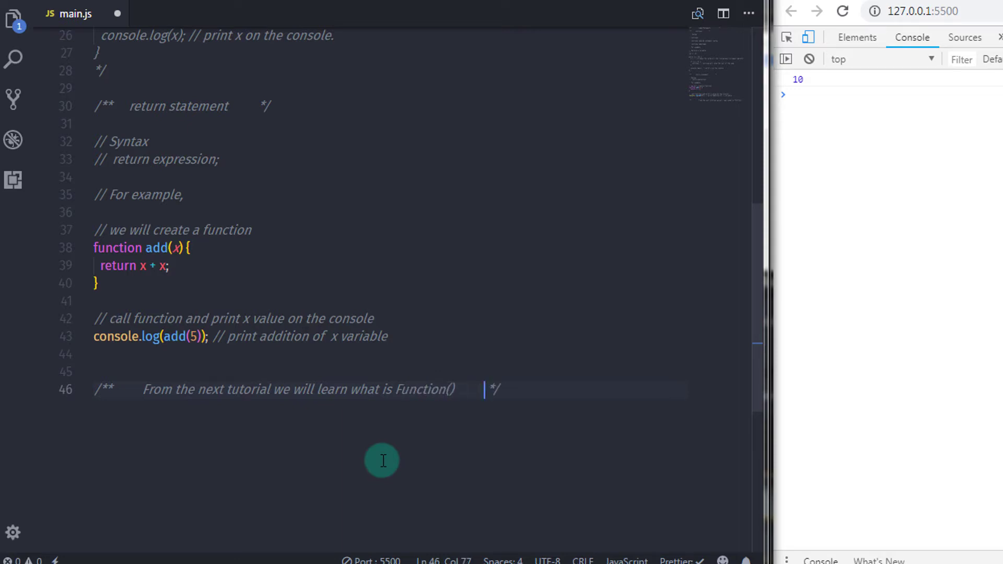
pyautogui.press('Enter')
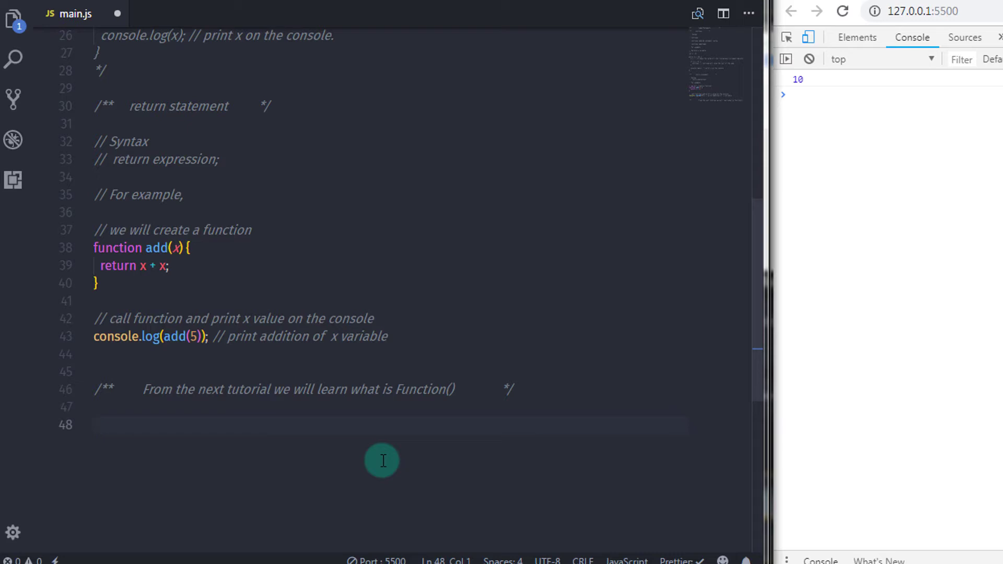